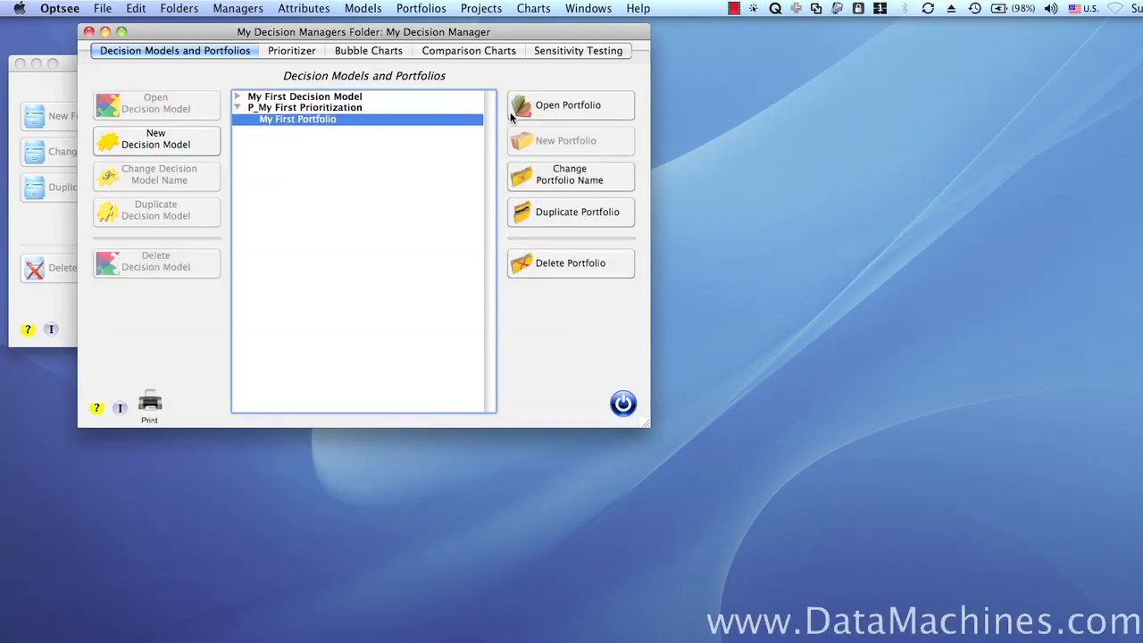
# Step: Open My First Portfolio from the Decision Models and Portfolios list
pyautogui.click(568, 104)
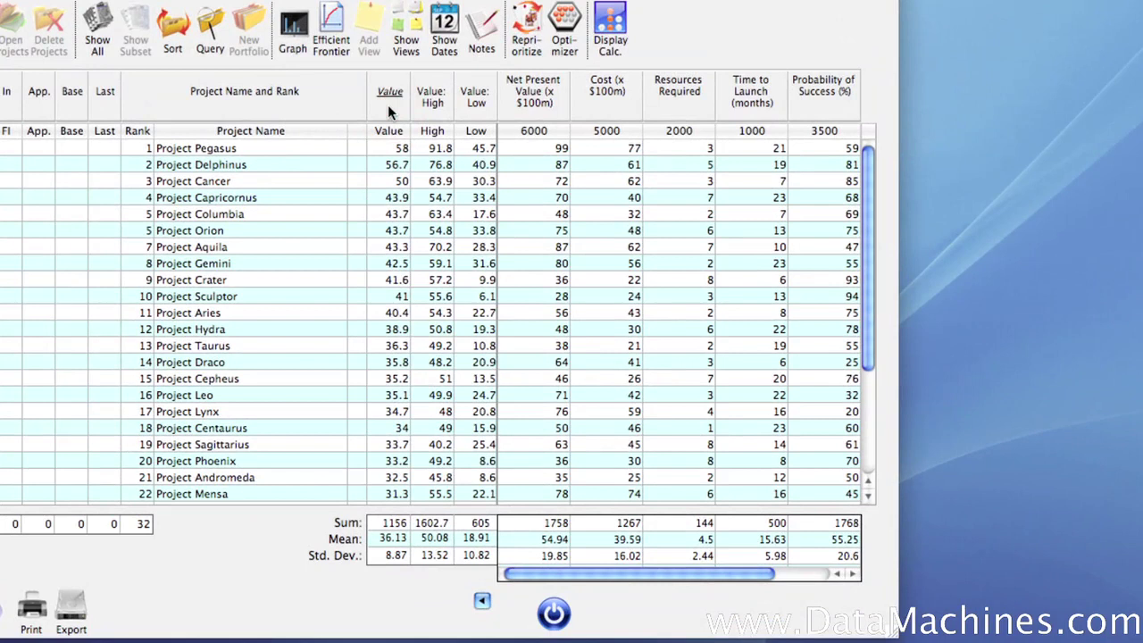
pyautogui.moveTo(348, 111)
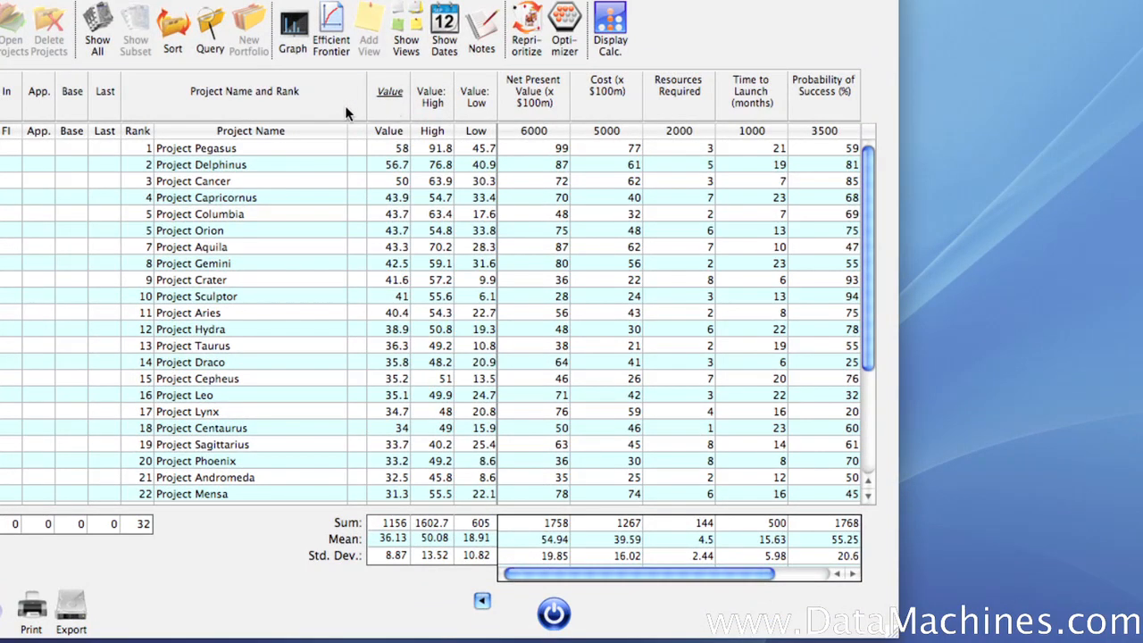
pyautogui.moveTo(421, 246)
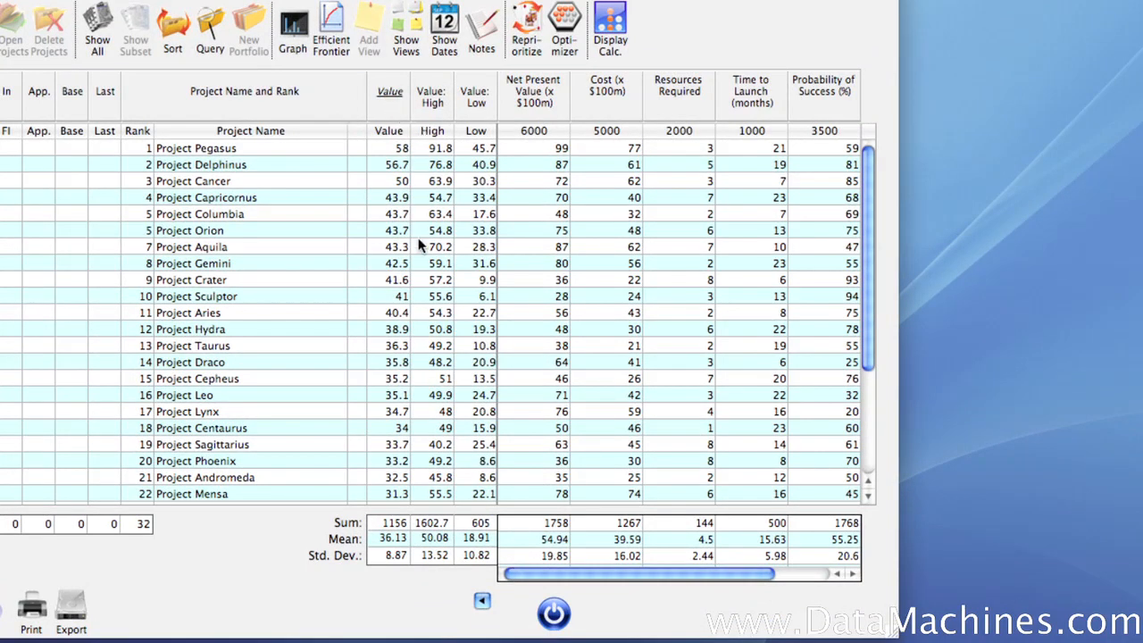
pyautogui.moveTo(413, 313)
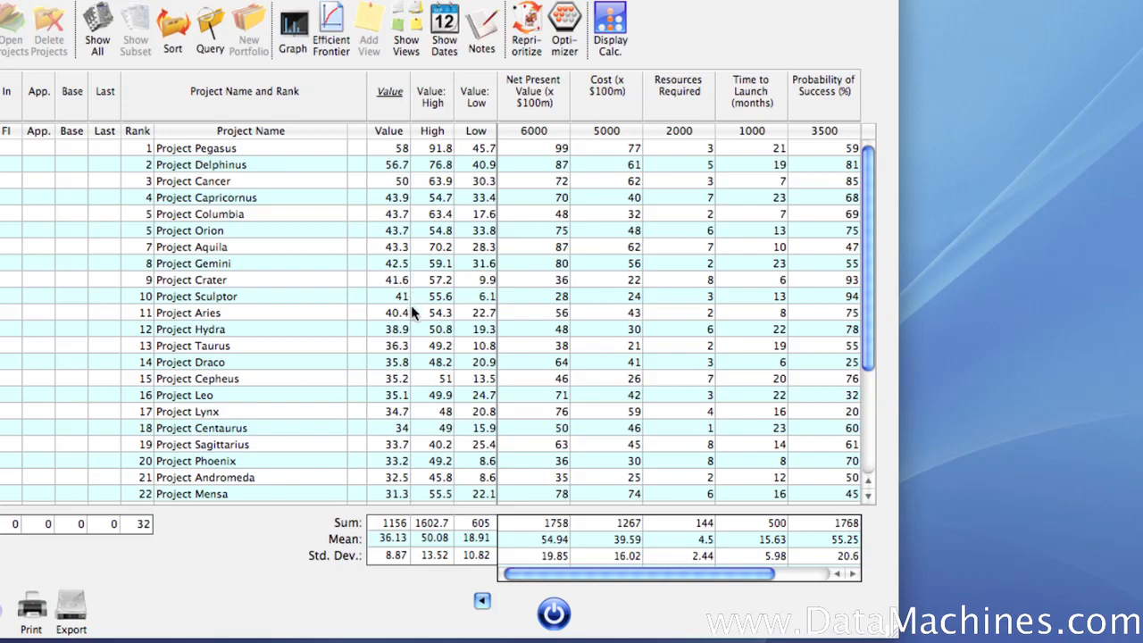
pyautogui.moveTo(660, 125)
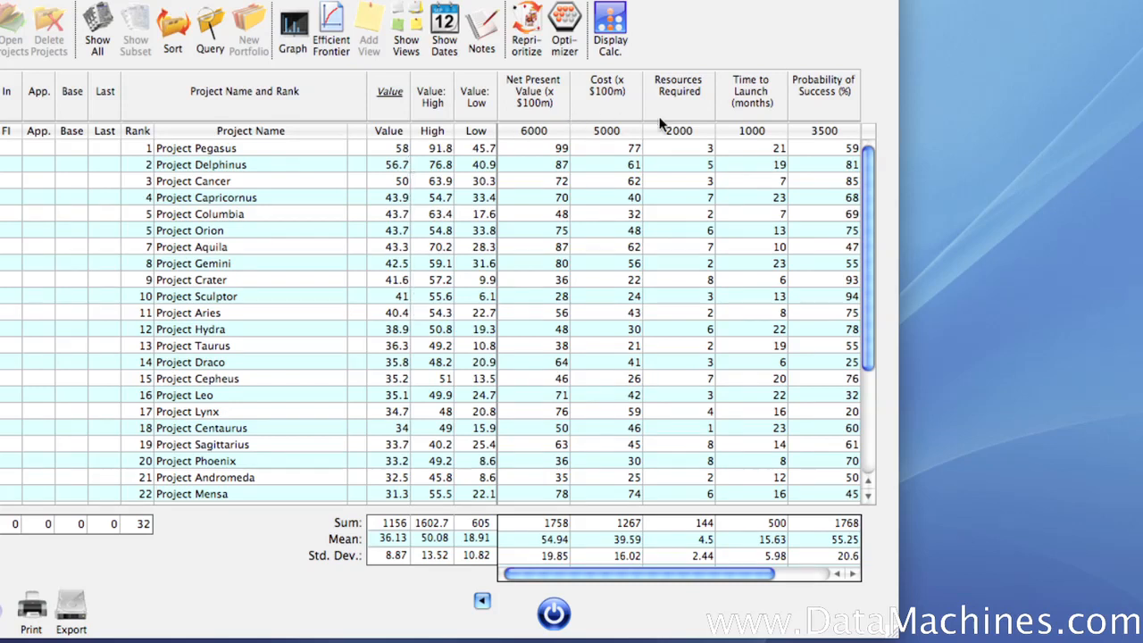
pyautogui.moveTo(535, 101)
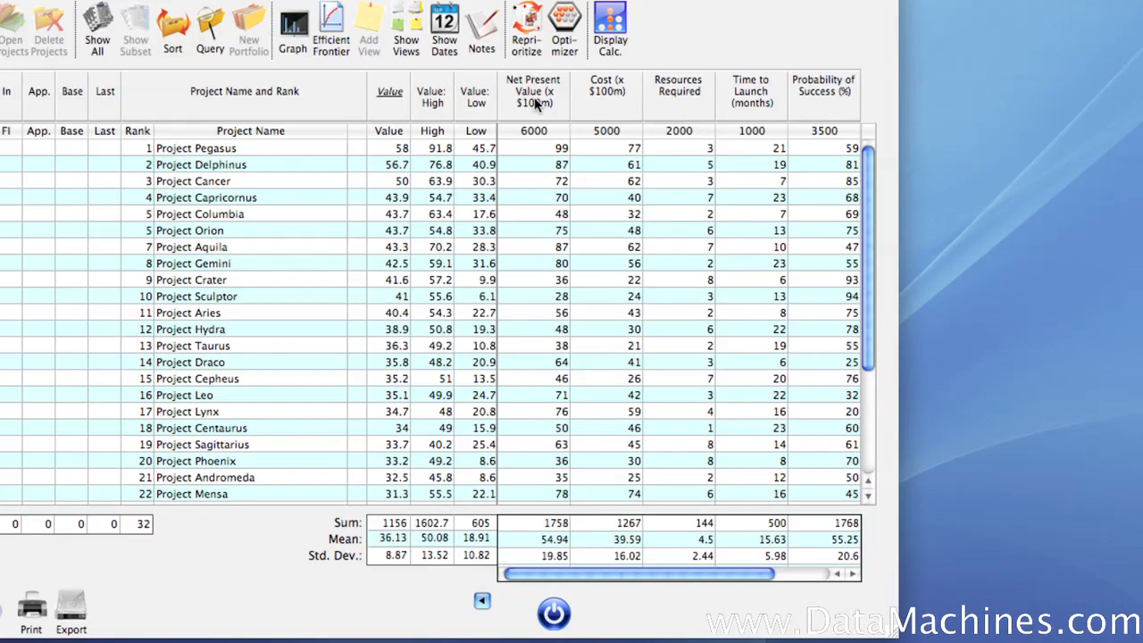
pyautogui.moveTo(412, 221)
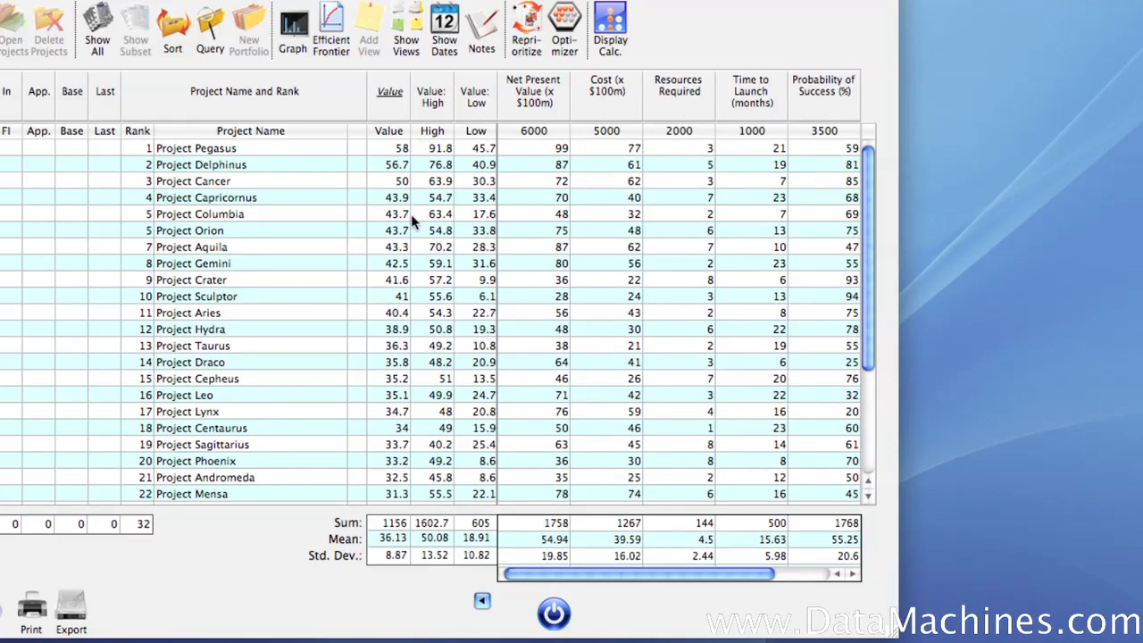
pyautogui.moveTo(415, 342)
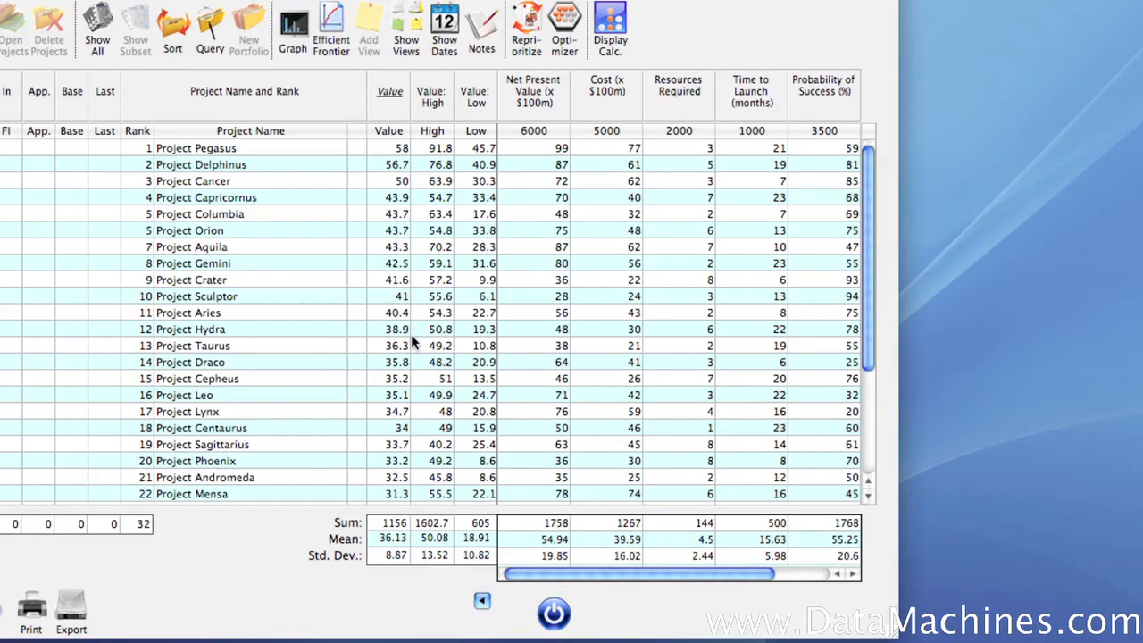
pyautogui.moveTo(413, 404)
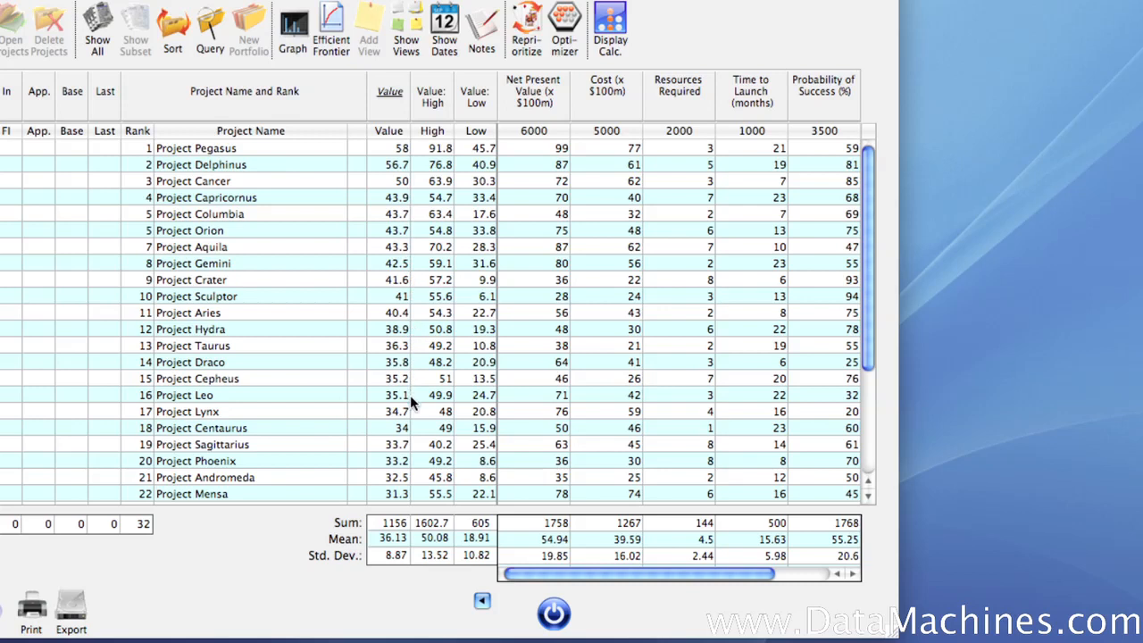
pyautogui.moveTo(420, 475)
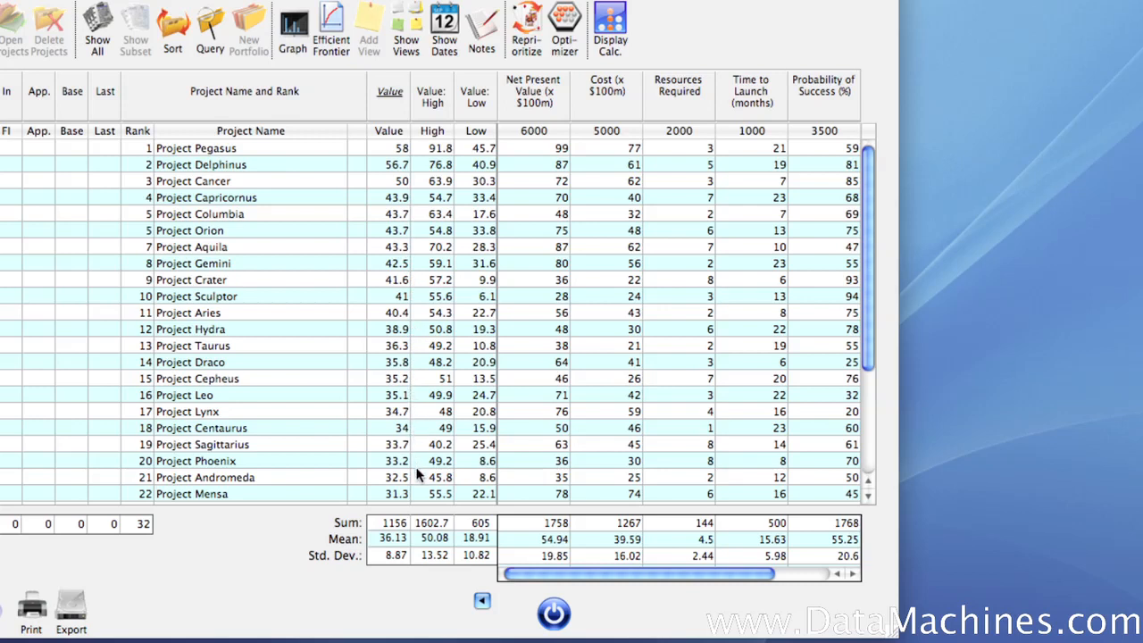
pyautogui.moveTo(418, 496)
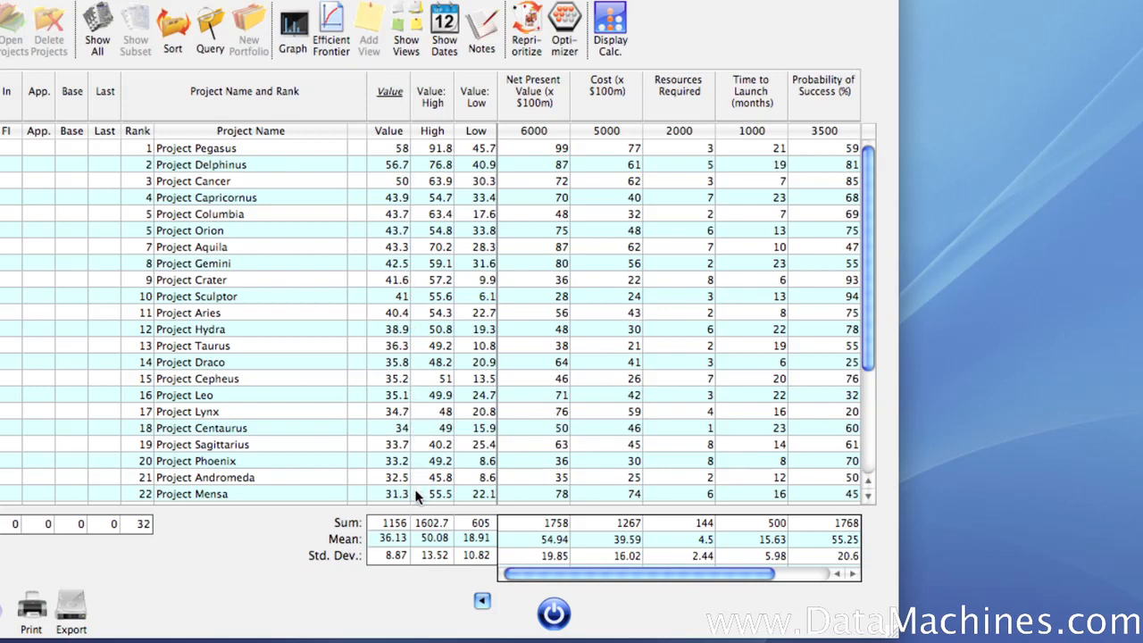
pyautogui.moveTo(346, 538)
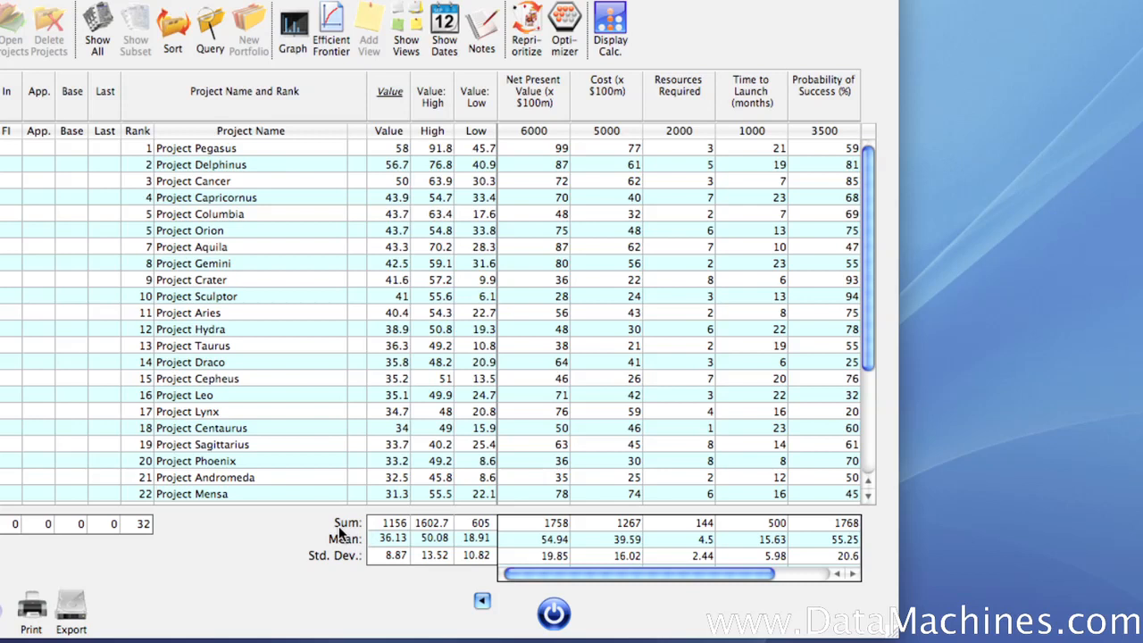
pyautogui.moveTo(396, 536)
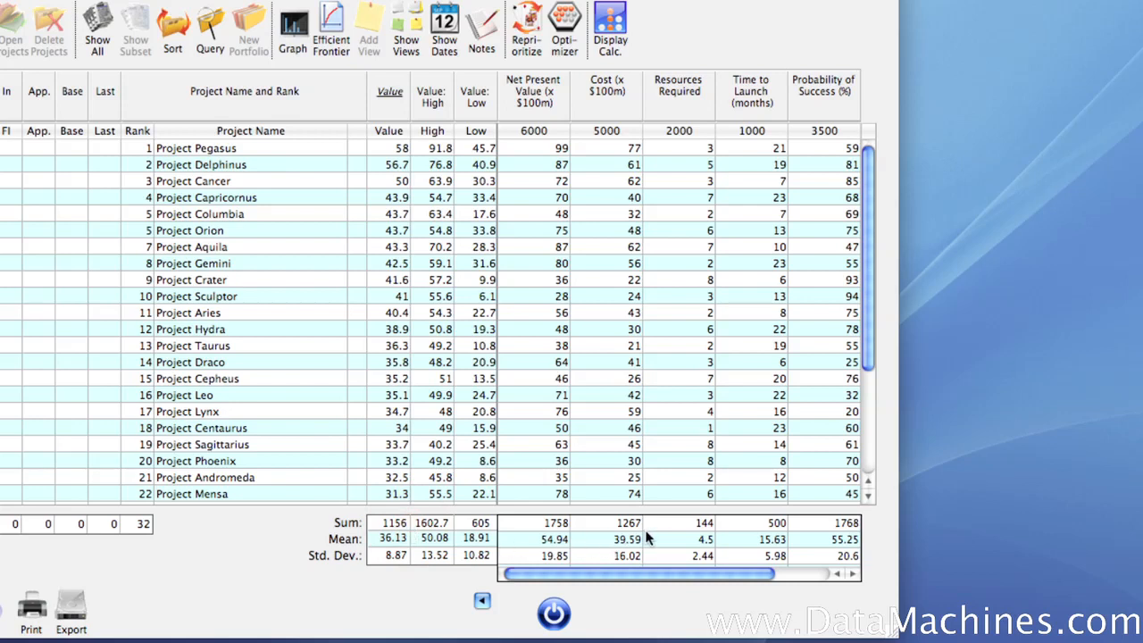
pyautogui.moveTo(641, 534)
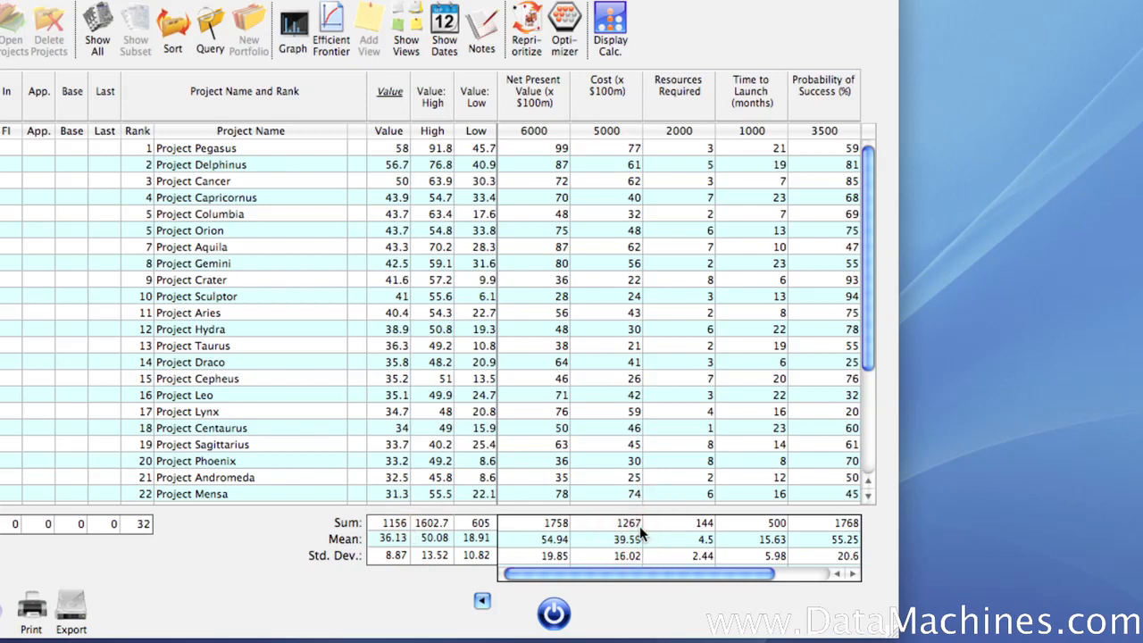
pyautogui.moveTo(857, 550)
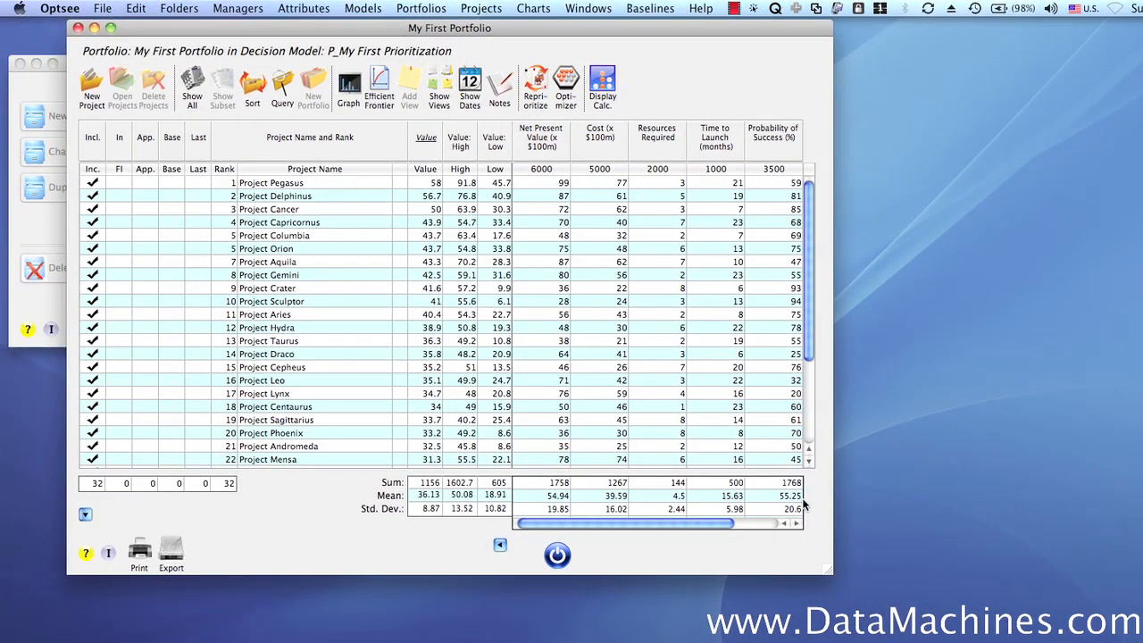
pyautogui.moveTo(284, 188)
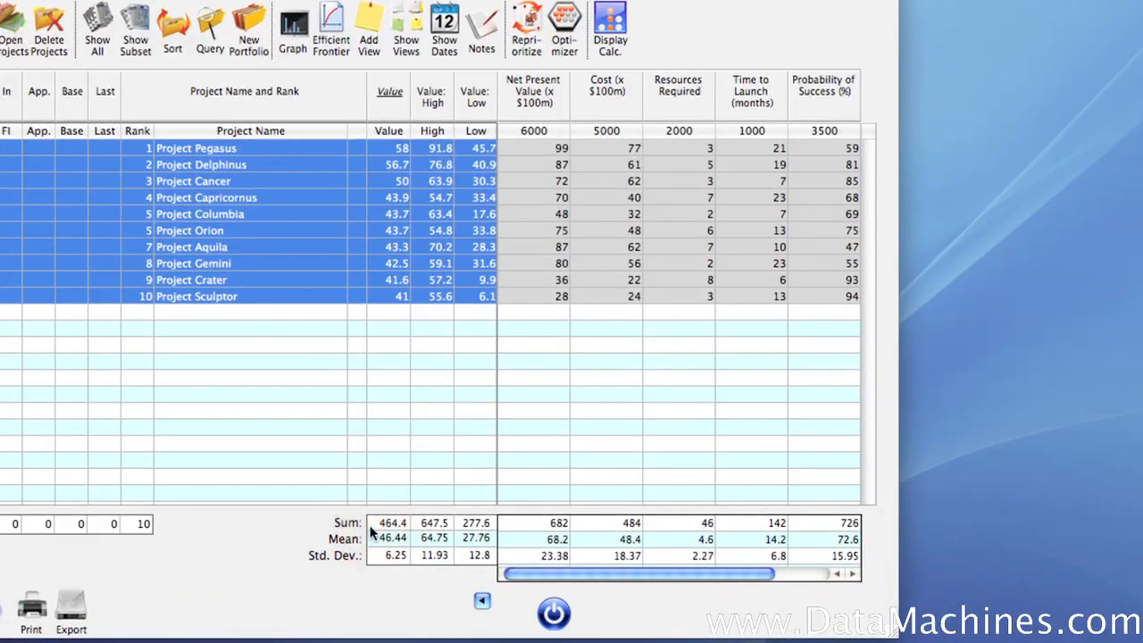
pyautogui.moveTo(615, 529)
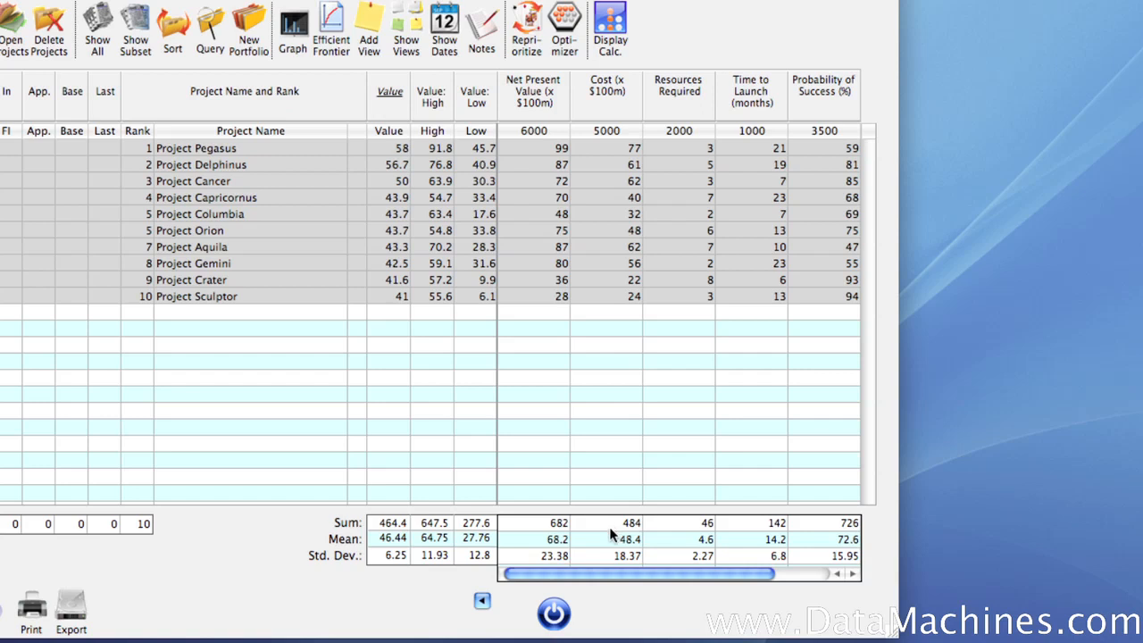
pyautogui.moveTo(623, 539)
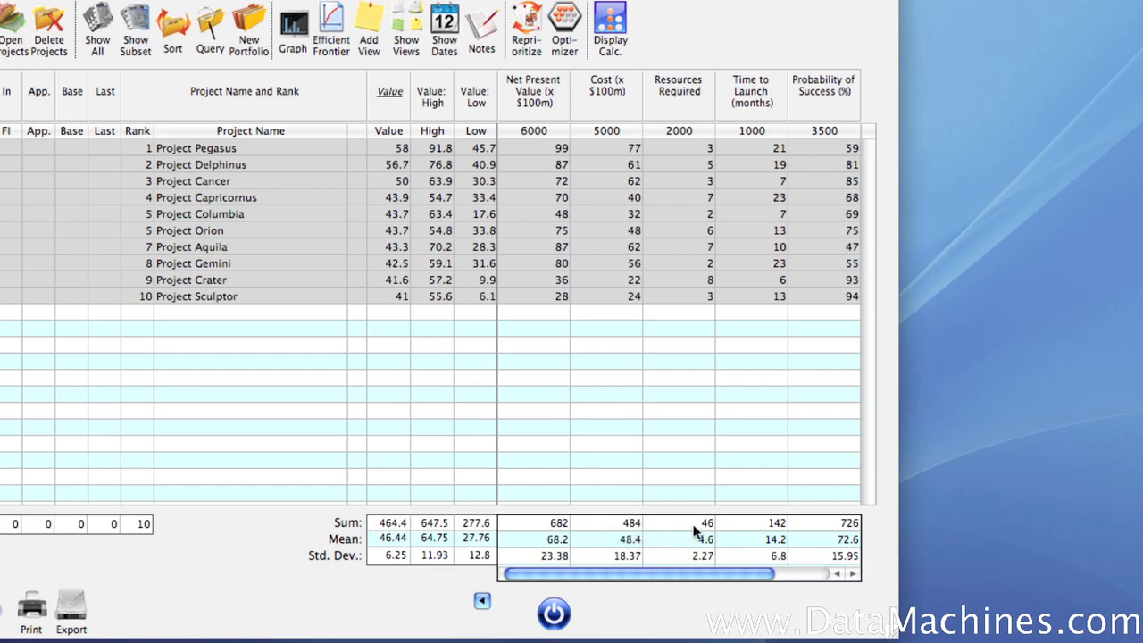
pyautogui.moveTo(821, 528)
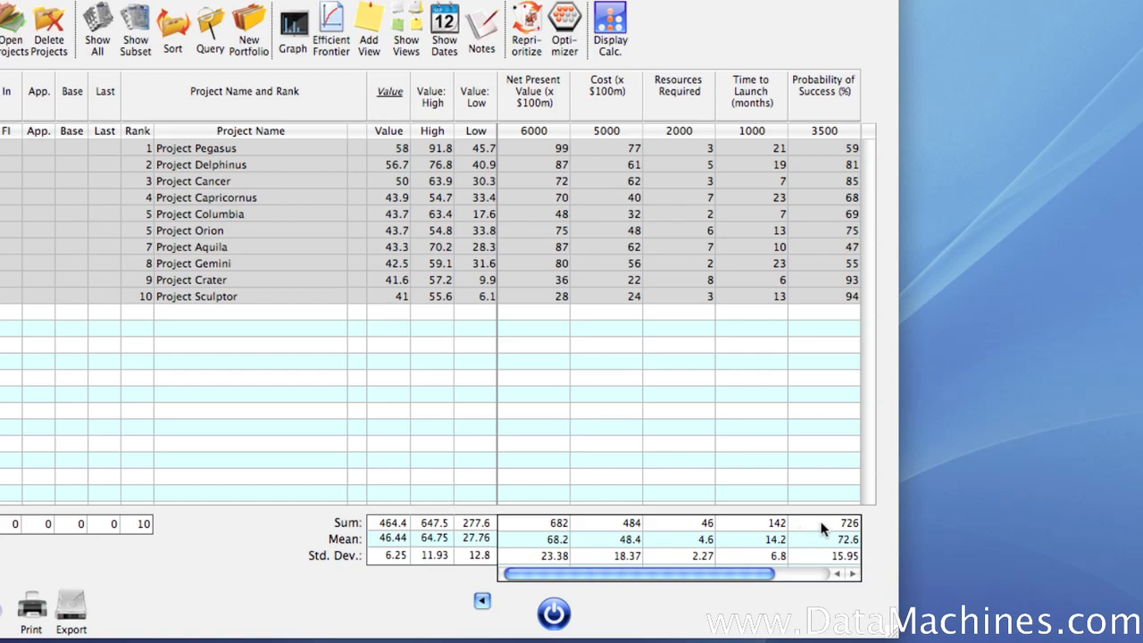
pyautogui.moveTo(700, 528)
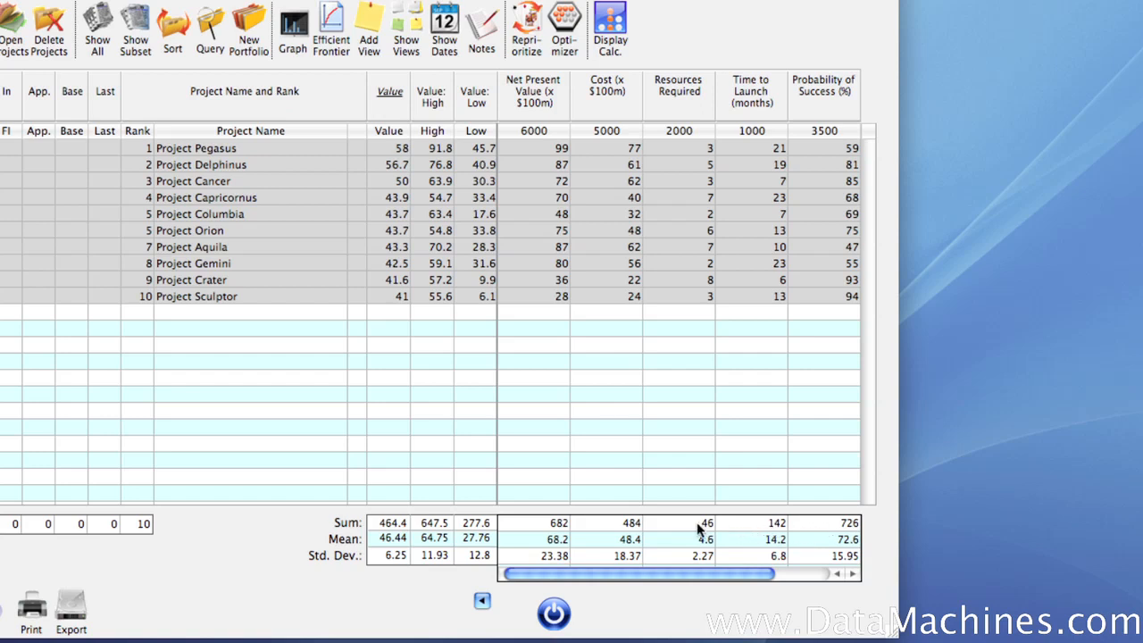
pyautogui.moveTo(380, 391)
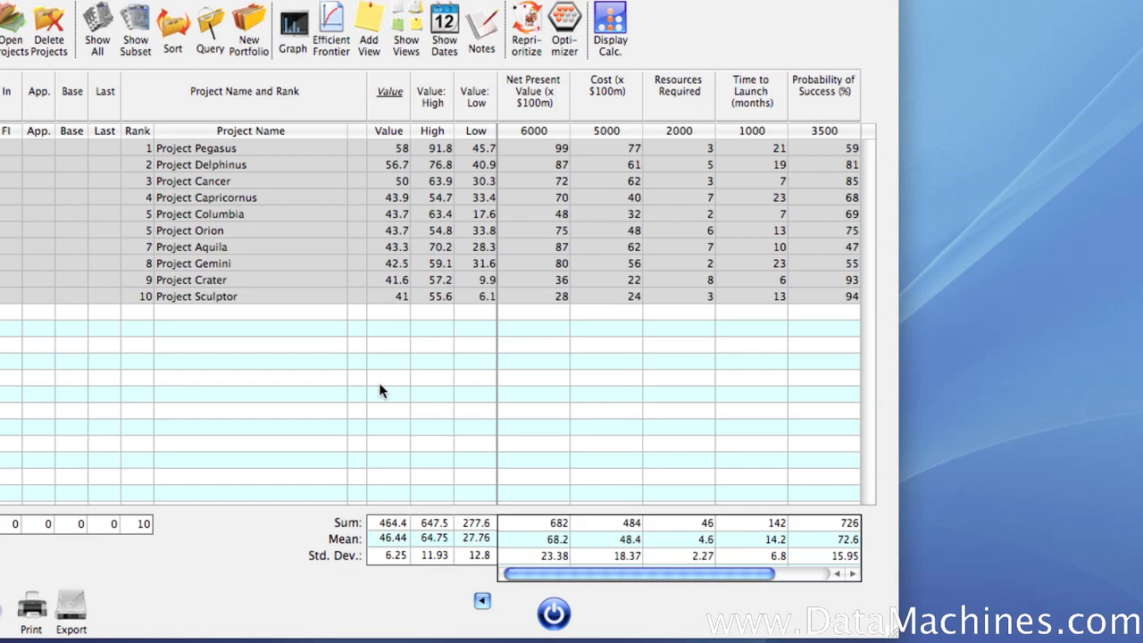
# Step: Show all 32 projects again, restoring totals of 1156 value and 1267 cost
pyautogui.click(97, 27)
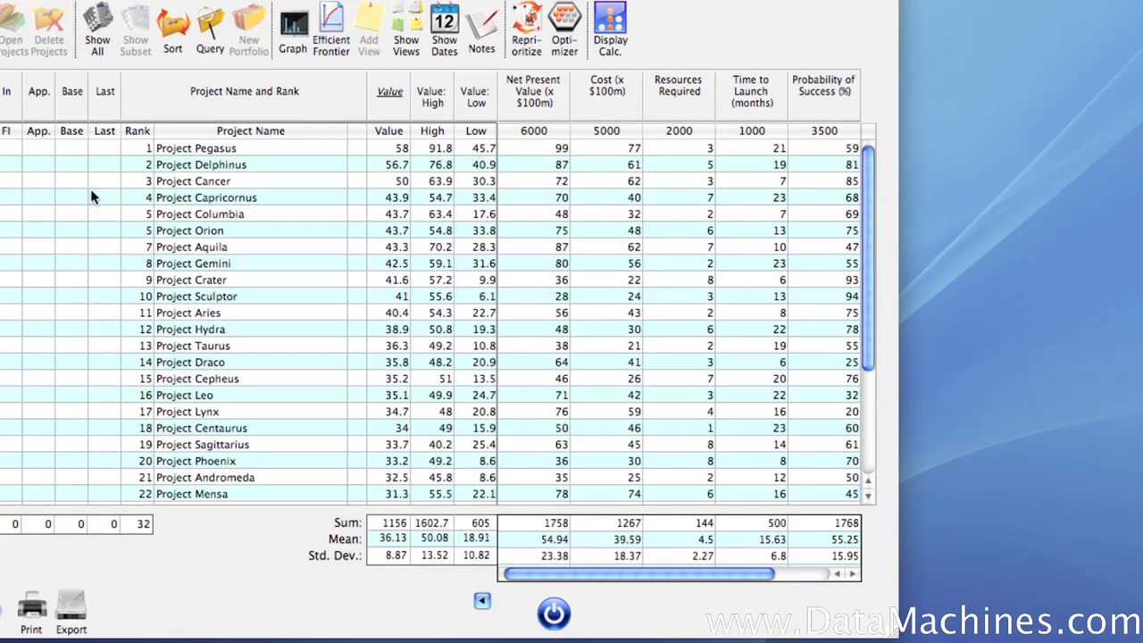
pyautogui.moveTo(152, 543)
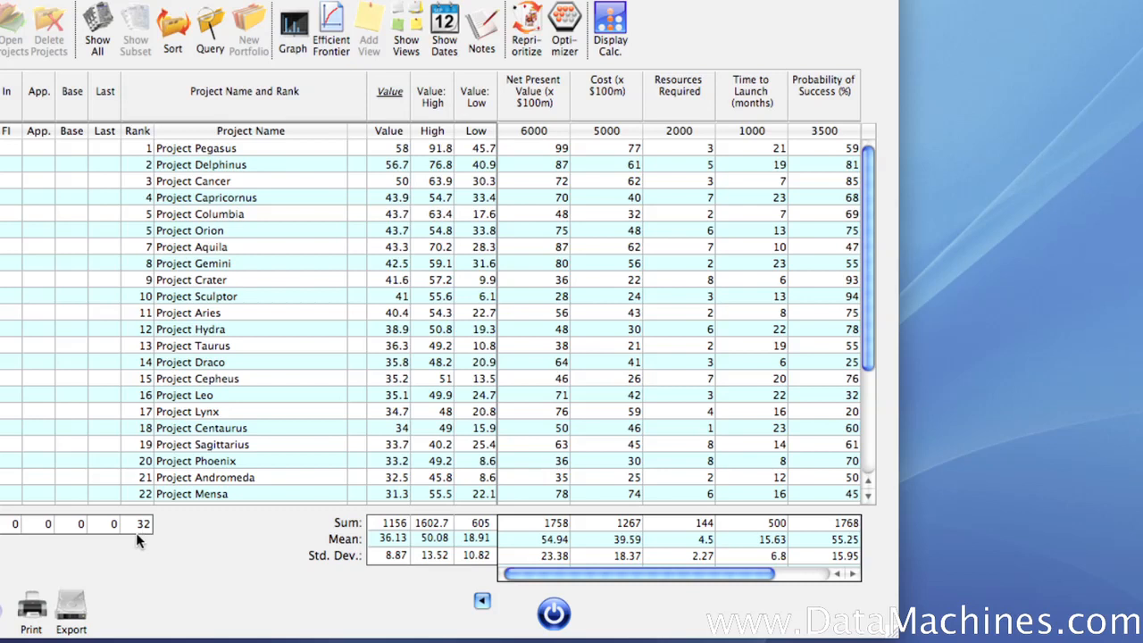
pyautogui.moveTo(152, 540)
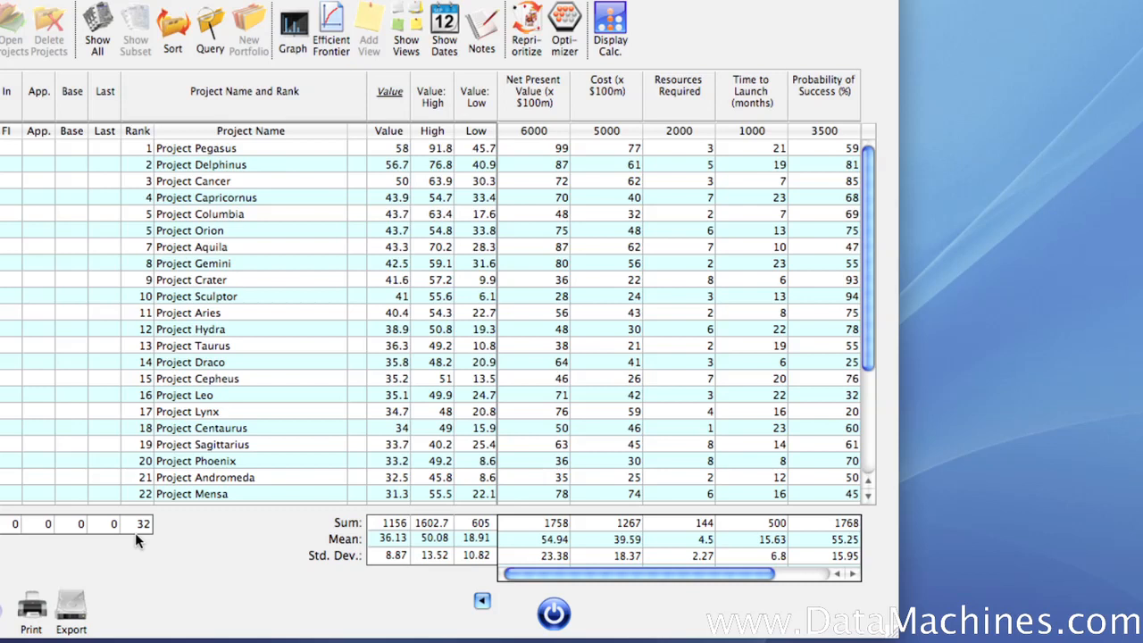
pyautogui.moveTo(150, 541)
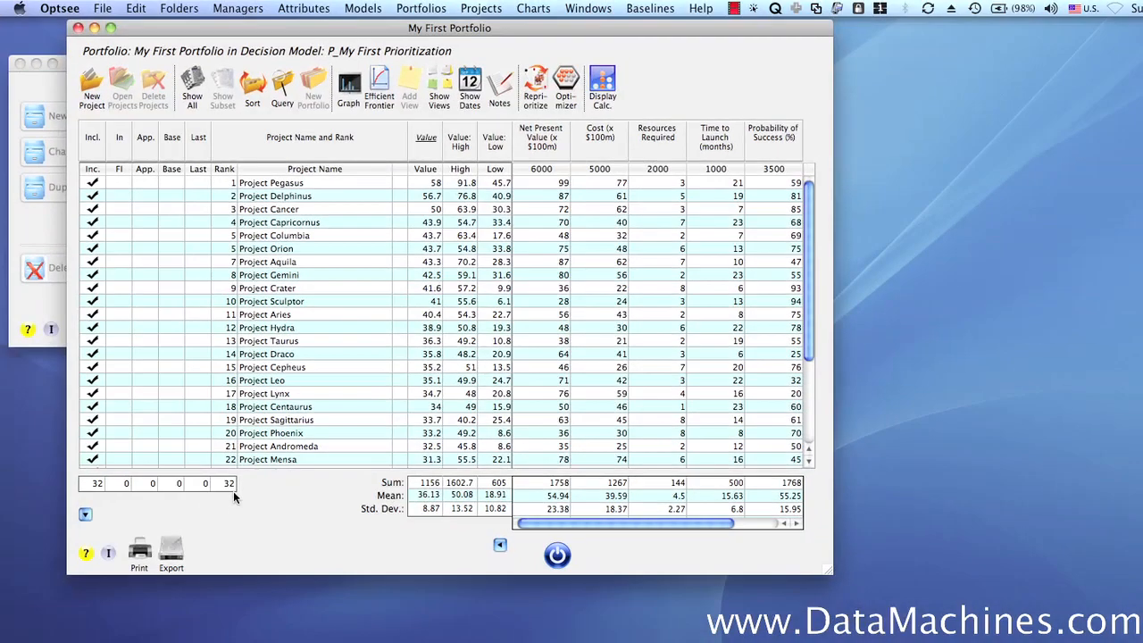
pyautogui.moveTo(515, 207)
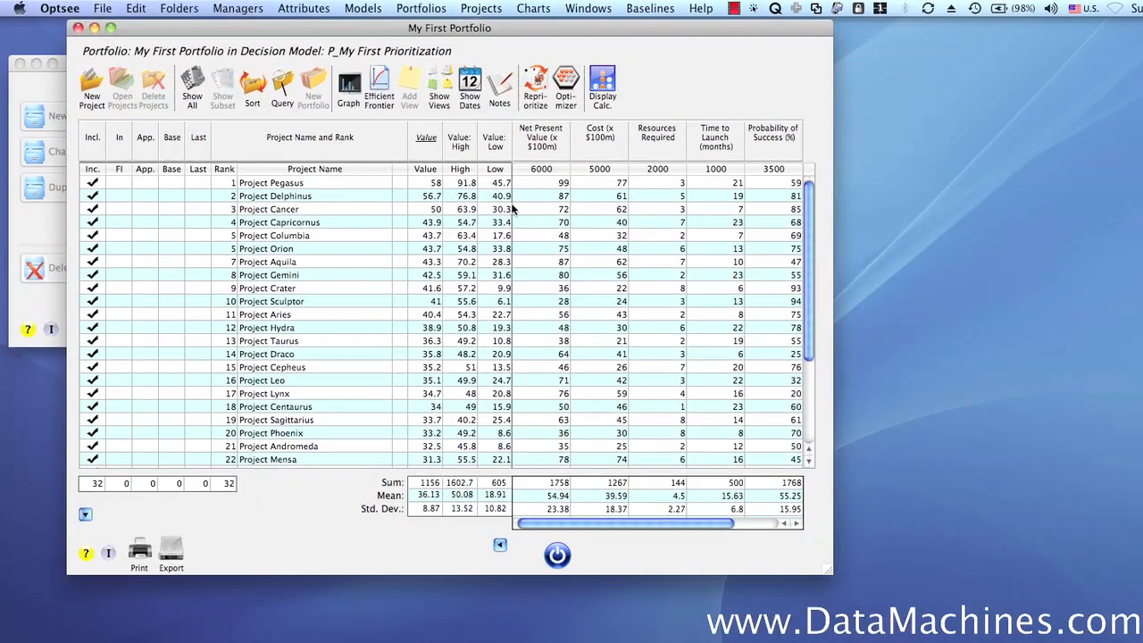
# Step: Start the optimizer for the portfolio and name the run 'Initial Conditions'
pyautogui.click(564, 86)
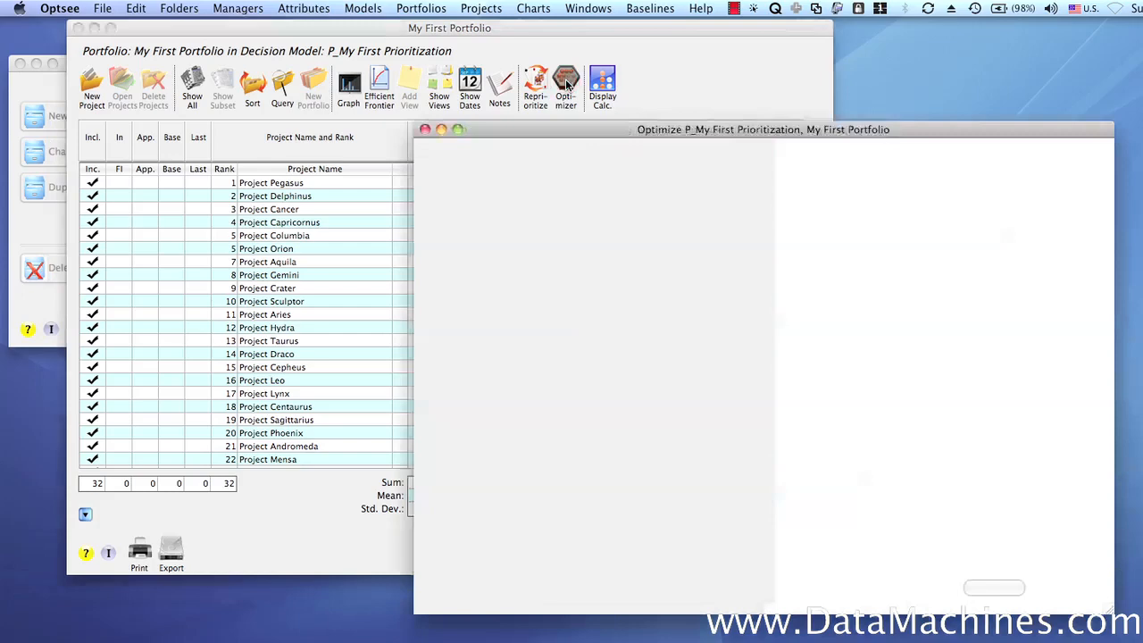
pyautogui.click(564, 86)
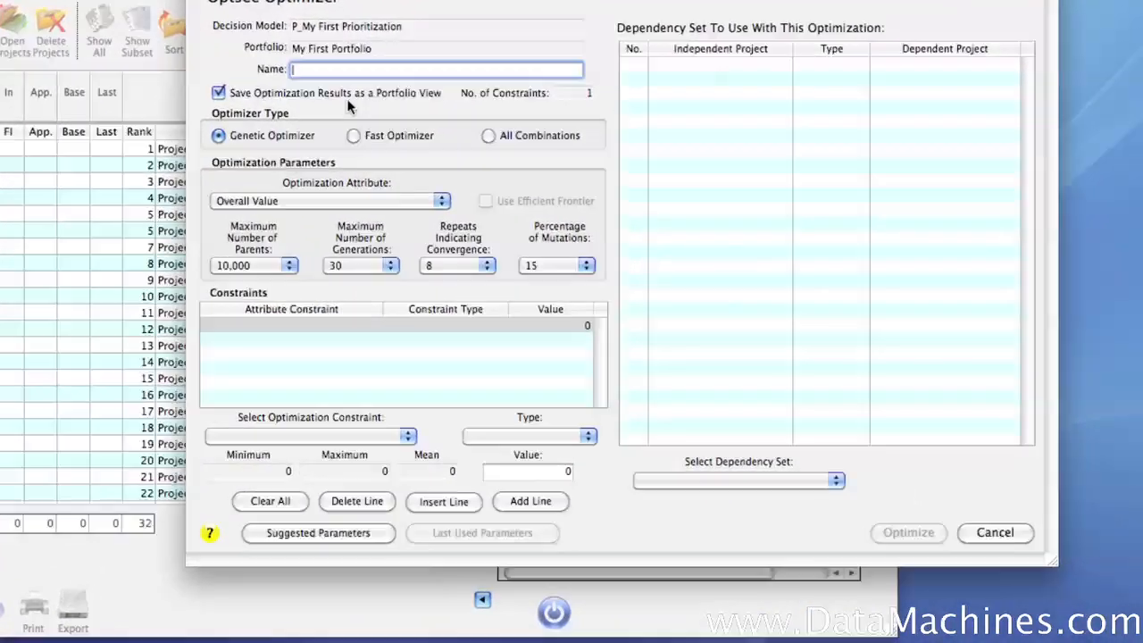
pyautogui.write('Ini')
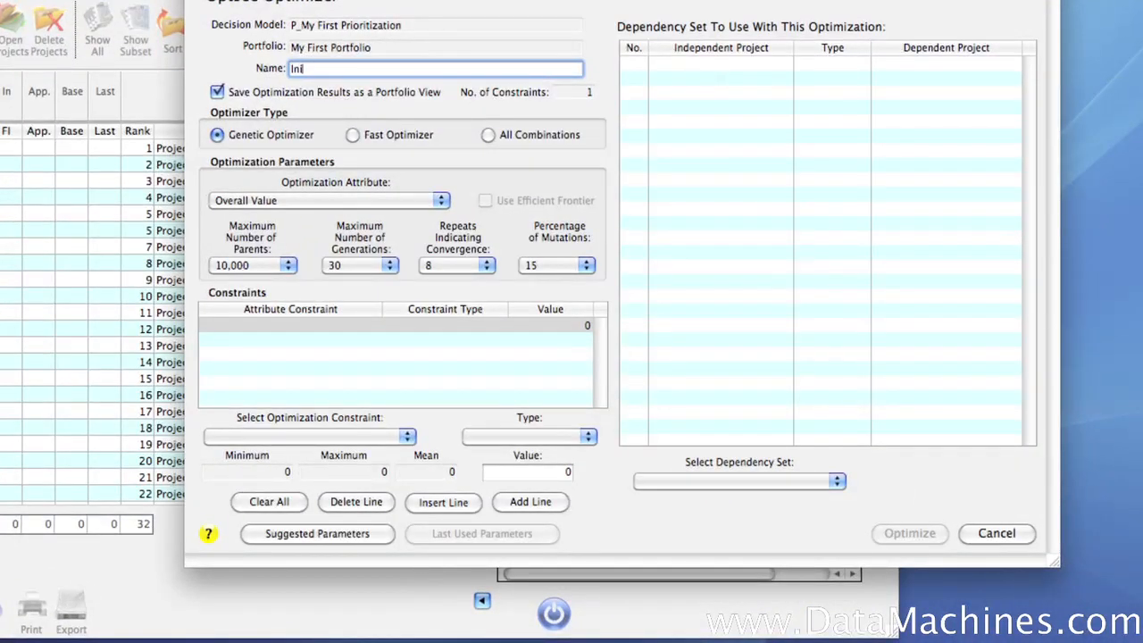
pyautogui.write('Initial Co')
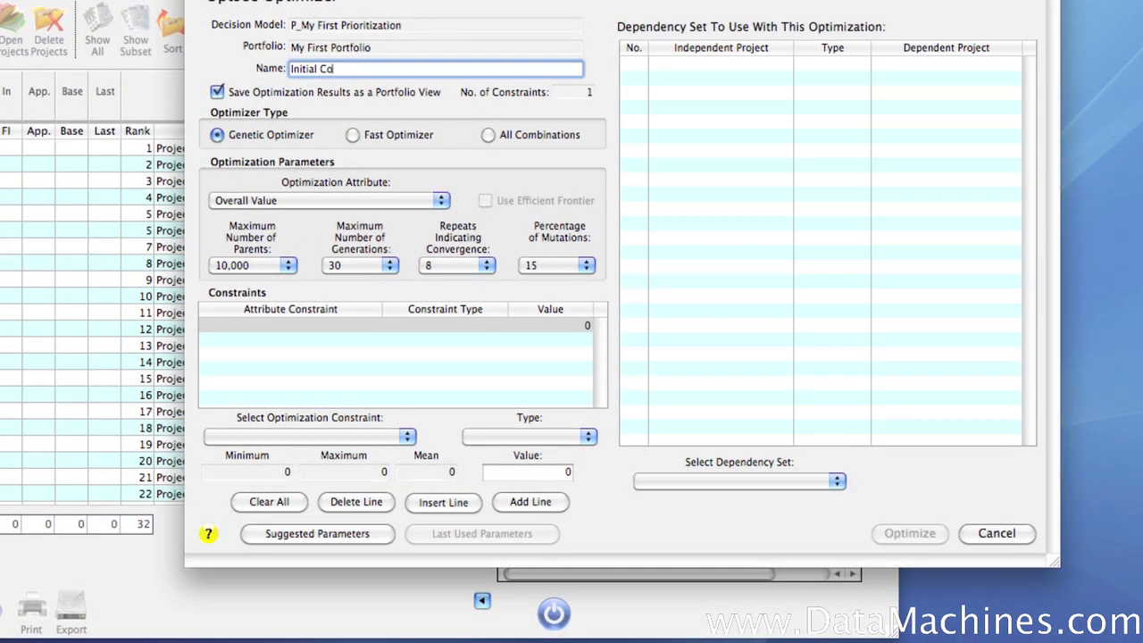
pyautogui.write('nditions')
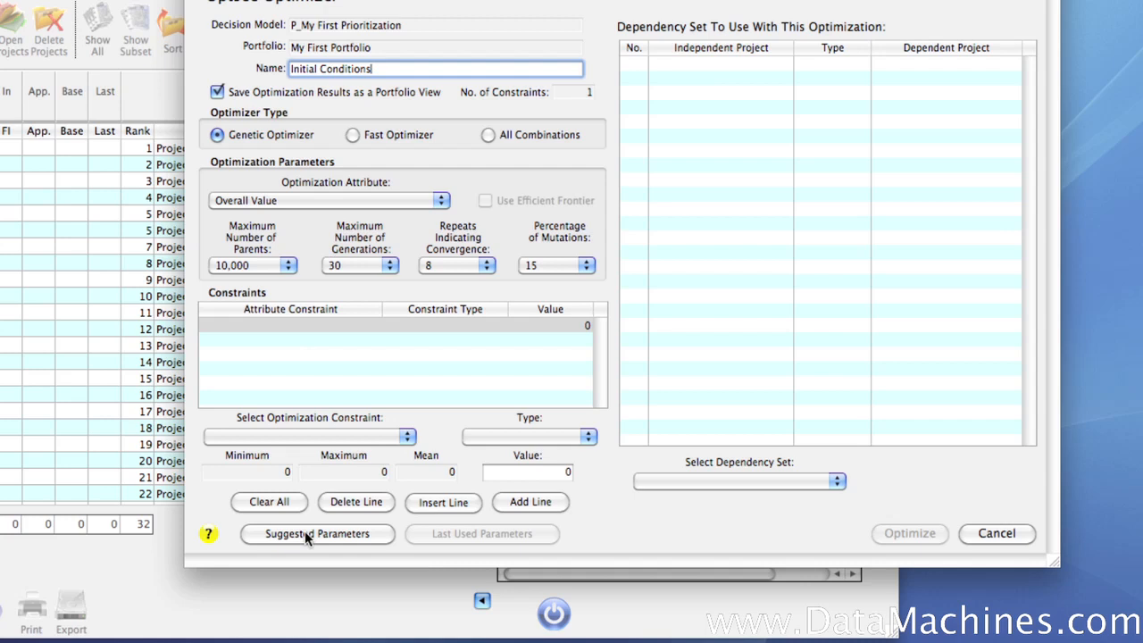
pyautogui.click(402, 325)
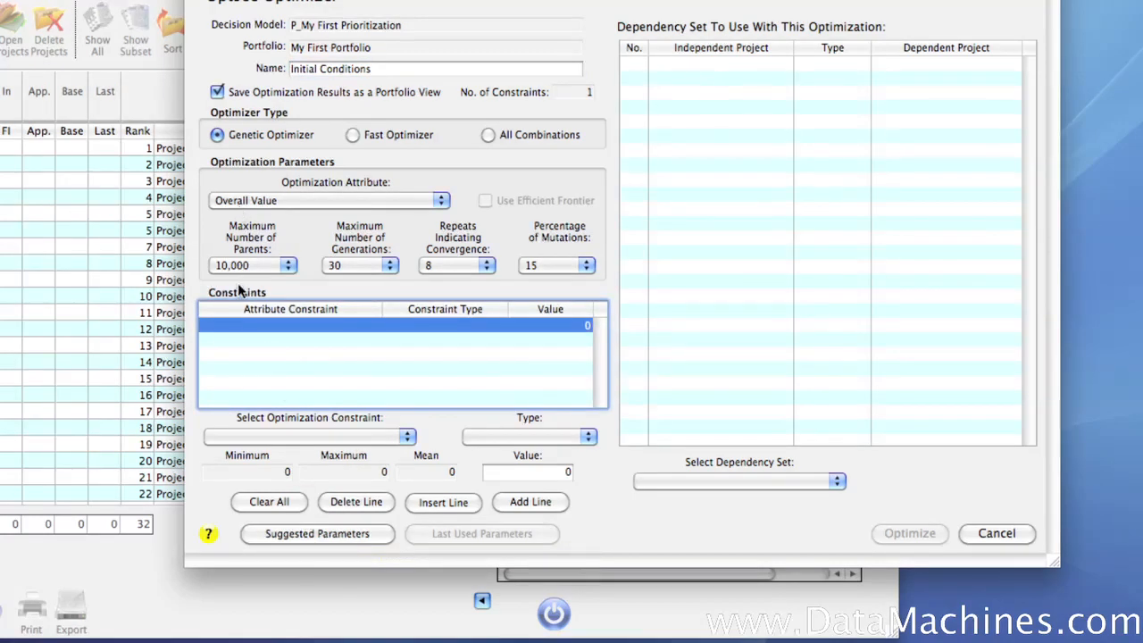
pyautogui.moveTo(475, 281)
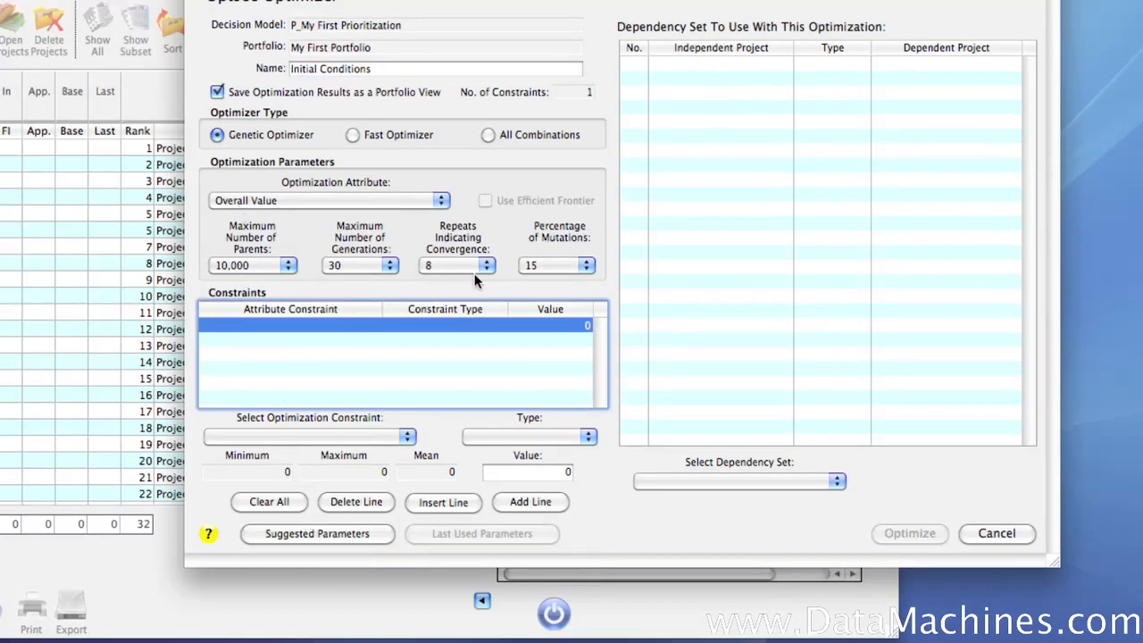
pyautogui.moveTo(264, 290)
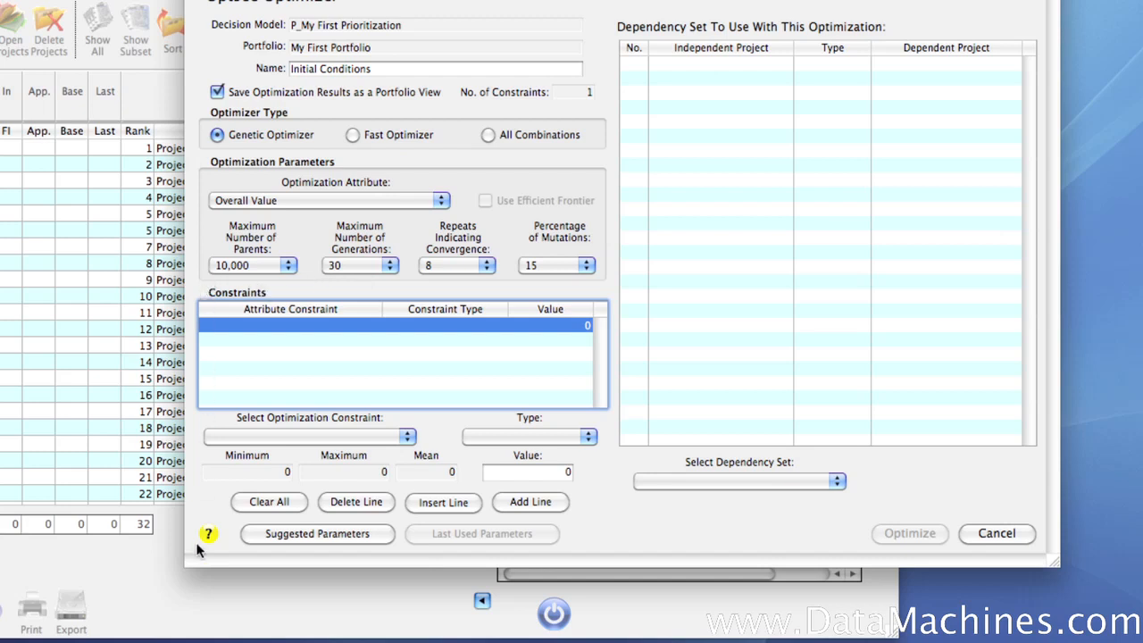
pyautogui.moveTo(203, 553)
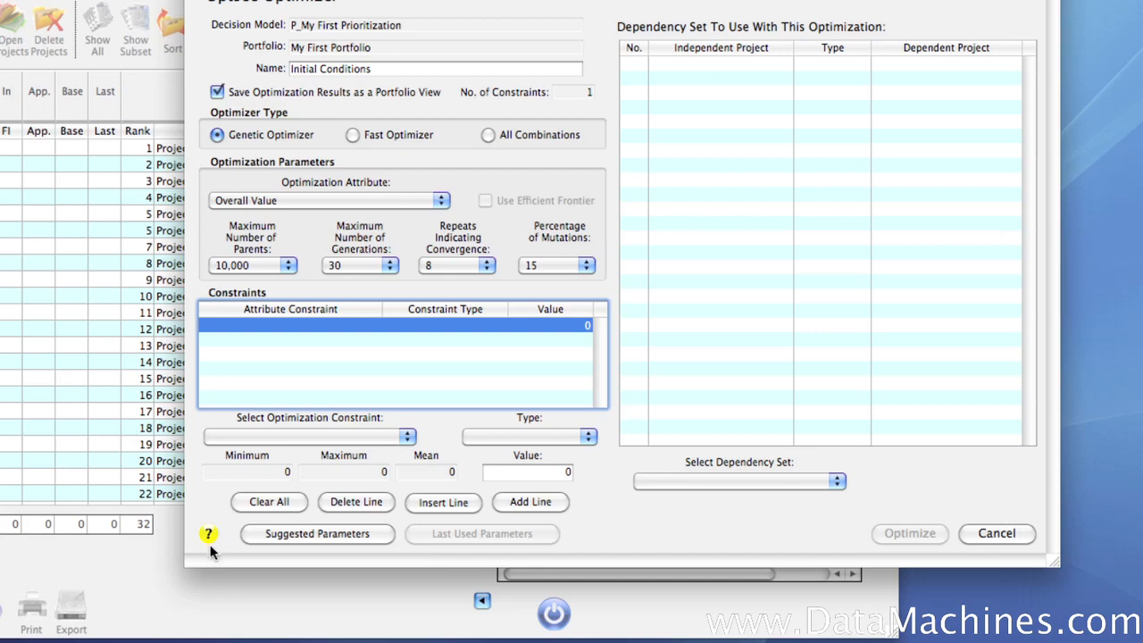
pyautogui.moveTo(450, 207)
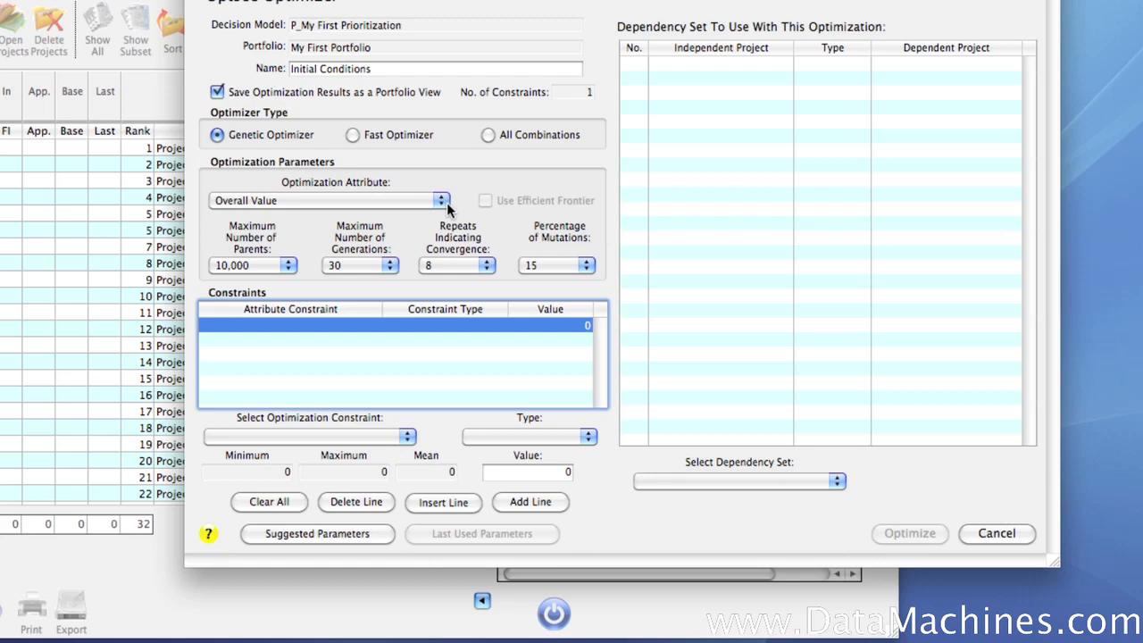
pyautogui.click(440, 200)
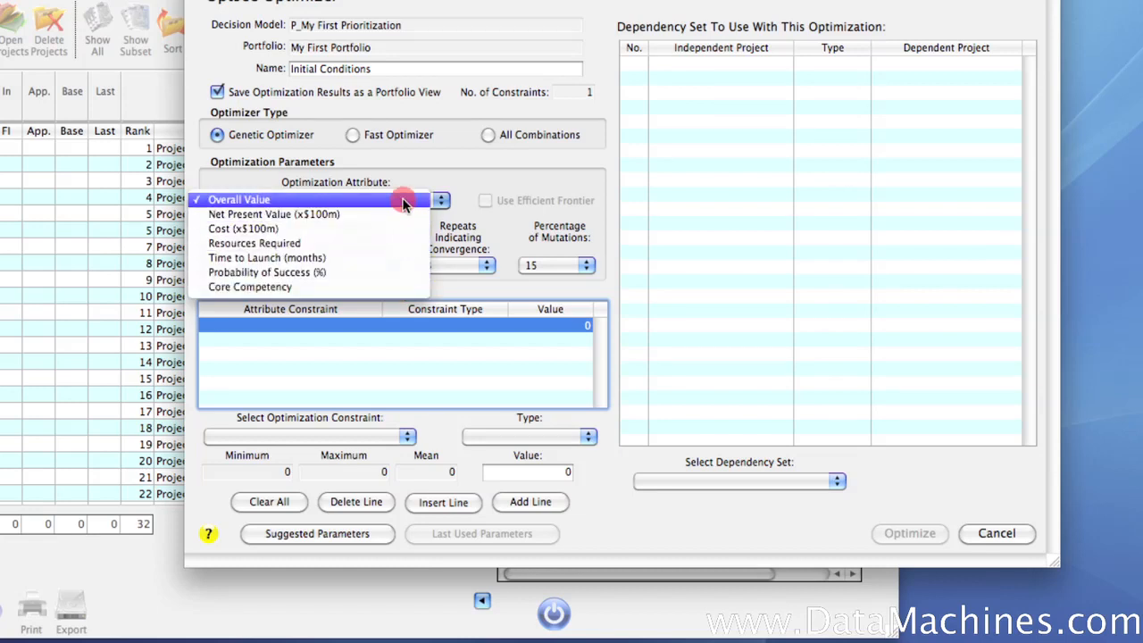
pyautogui.click(240, 200)
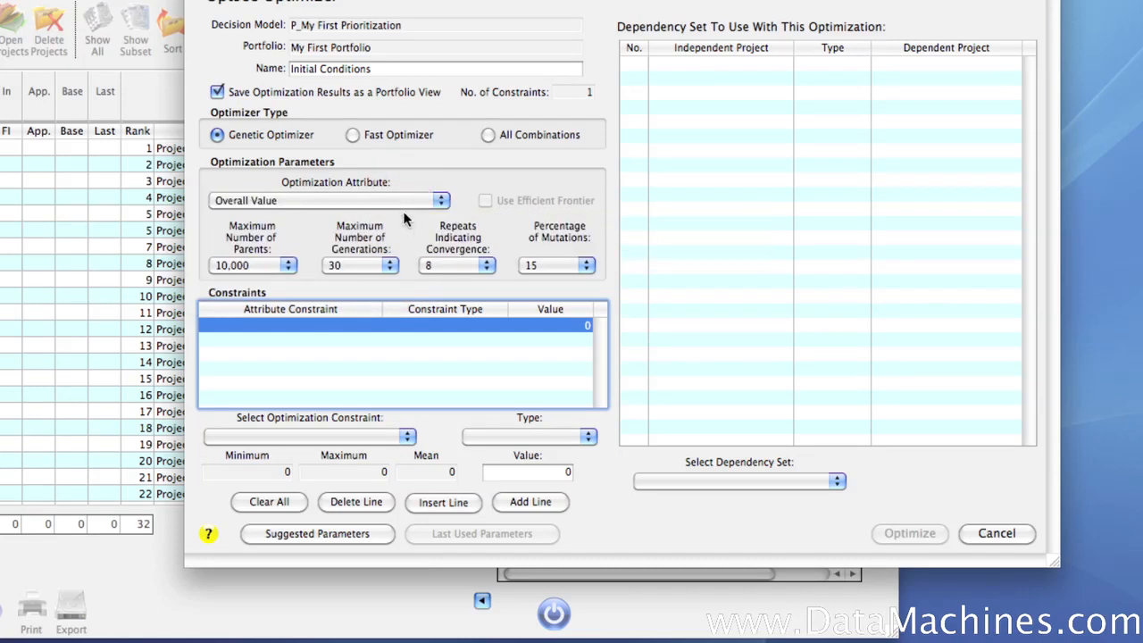
pyautogui.moveTo(404, 230)
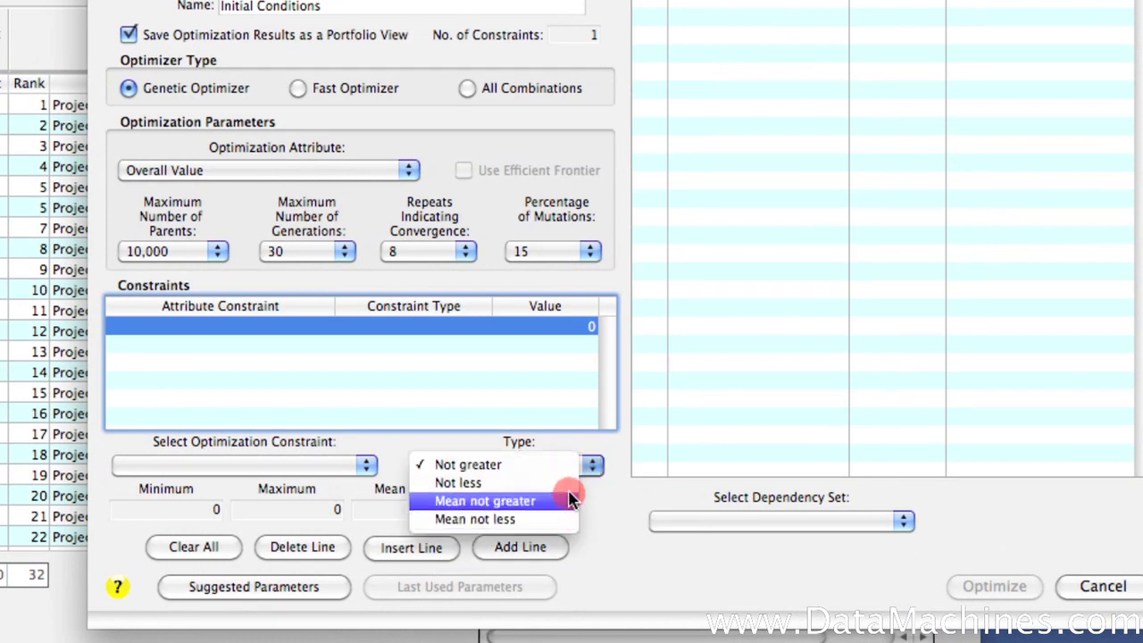
# Step: Make the first constraint Cost (x$100m) not greater than 750
pyautogui.click(466, 465)
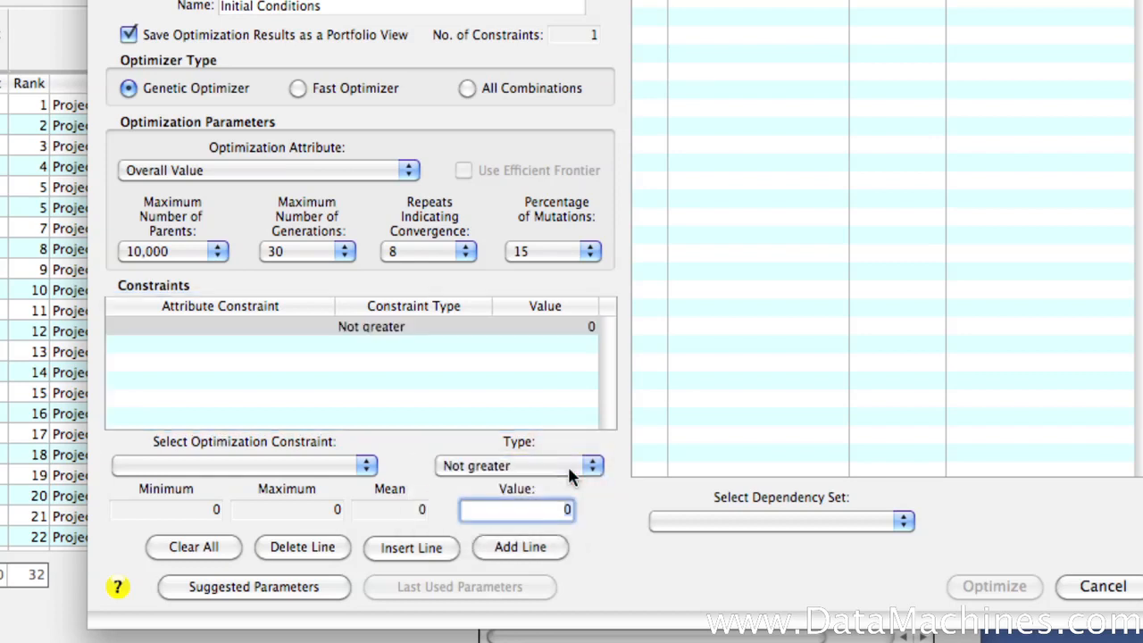
pyautogui.moveTo(587, 493)
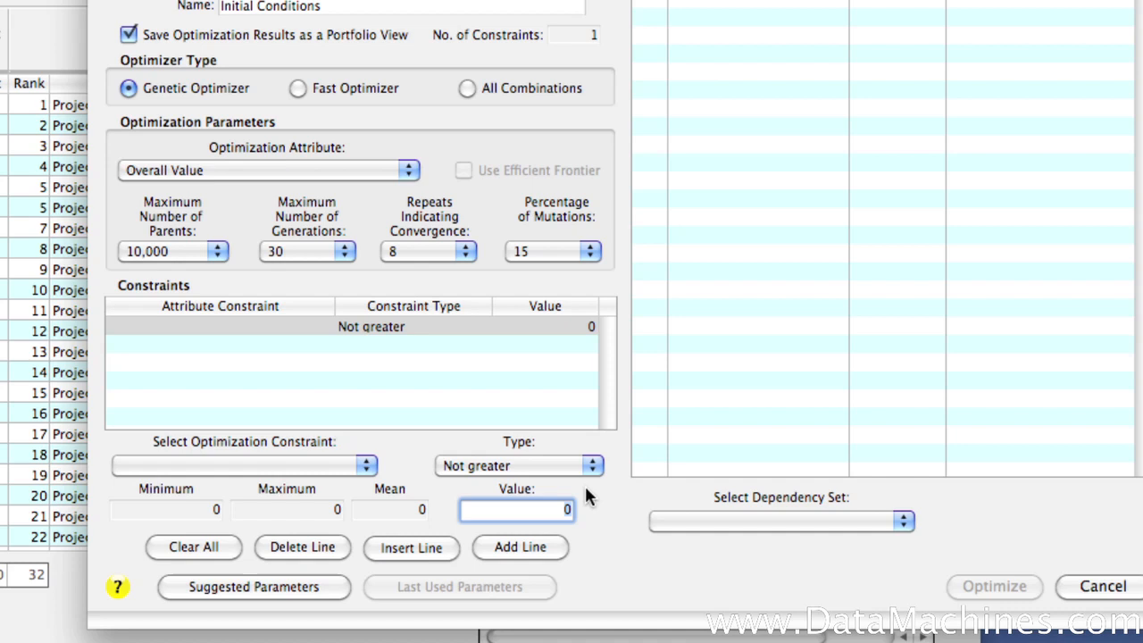
pyautogui.click(364, 464)
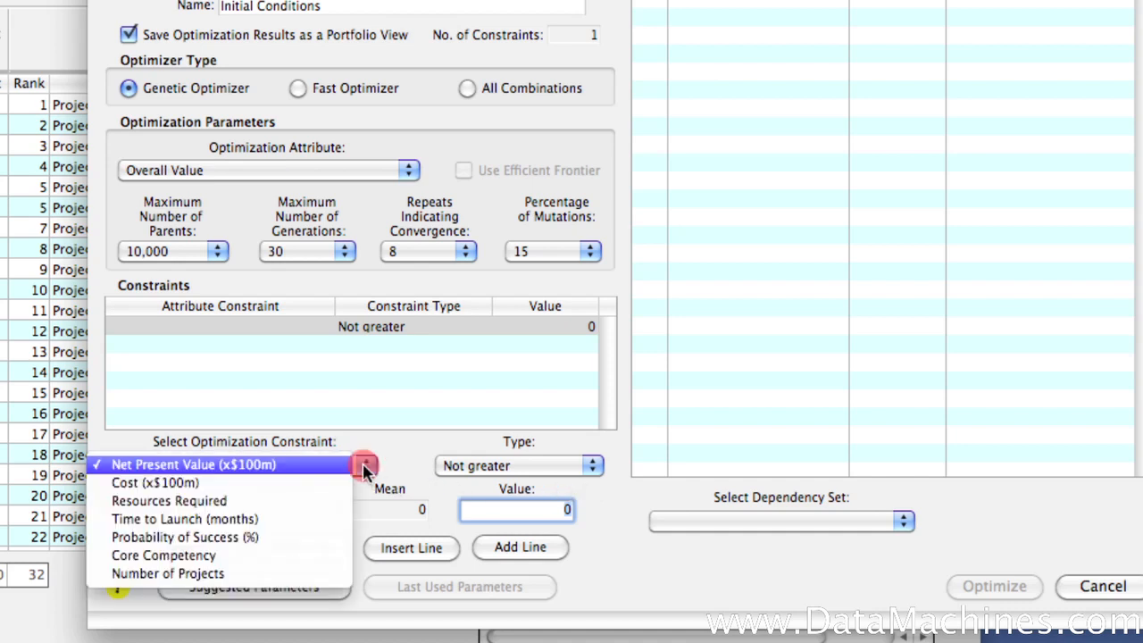
pyautogui.click(154, 482)
pyautogui.write('7')
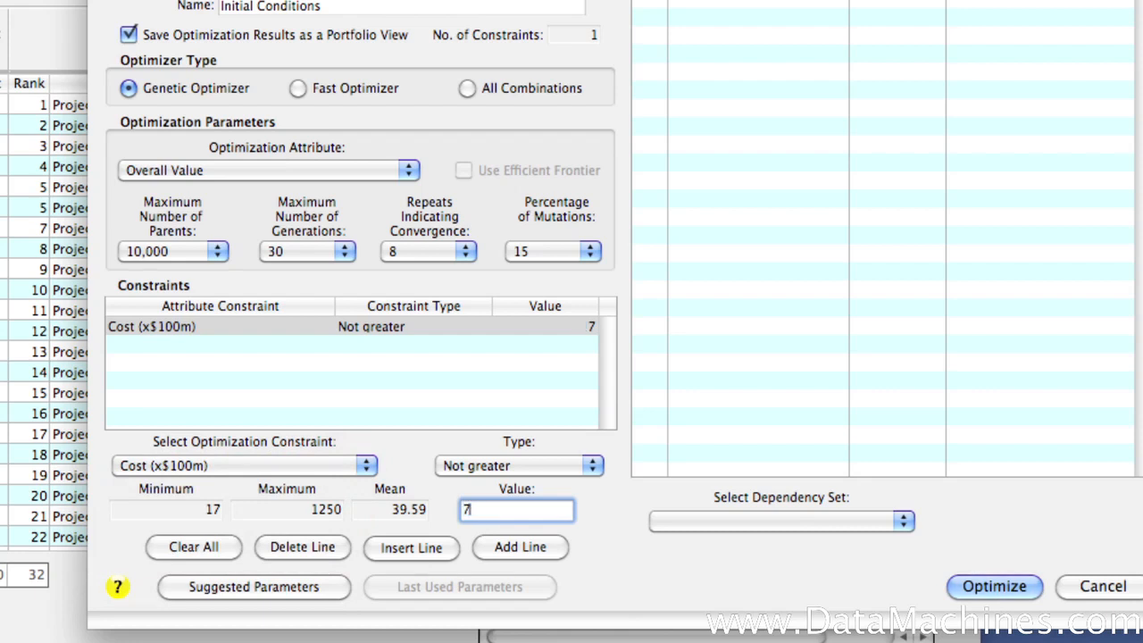
pyautogui.write('50')
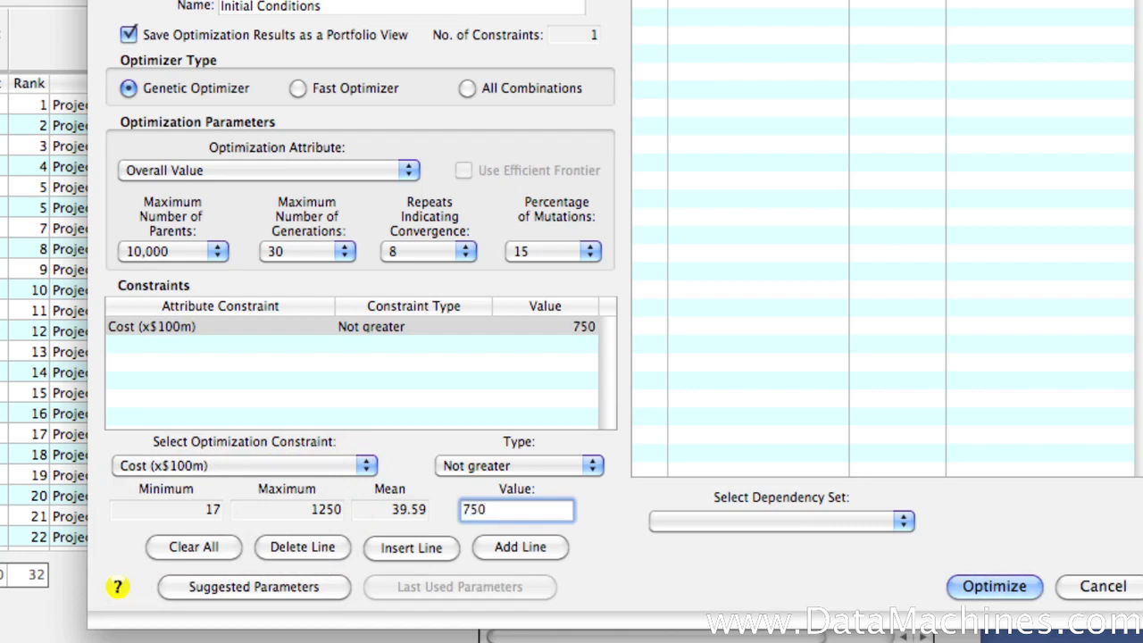
pyautogui.moveTo(489, 575)
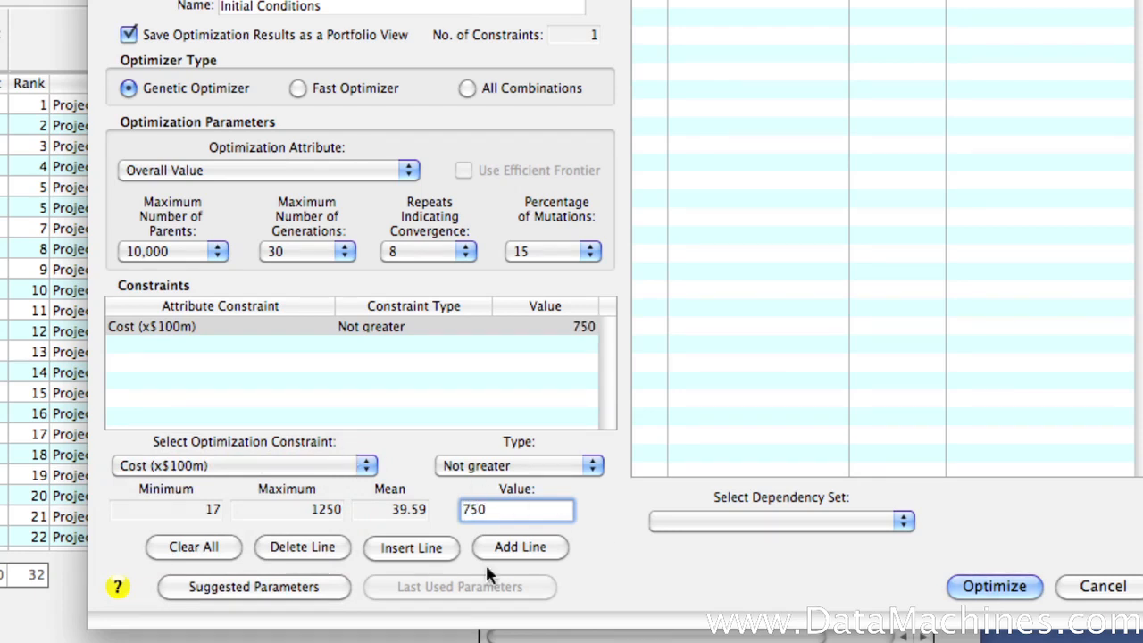
# Step: Add a second constraint, Resources Required not greater than 90, plus a blank third line
pyautogui.click(519, 546)
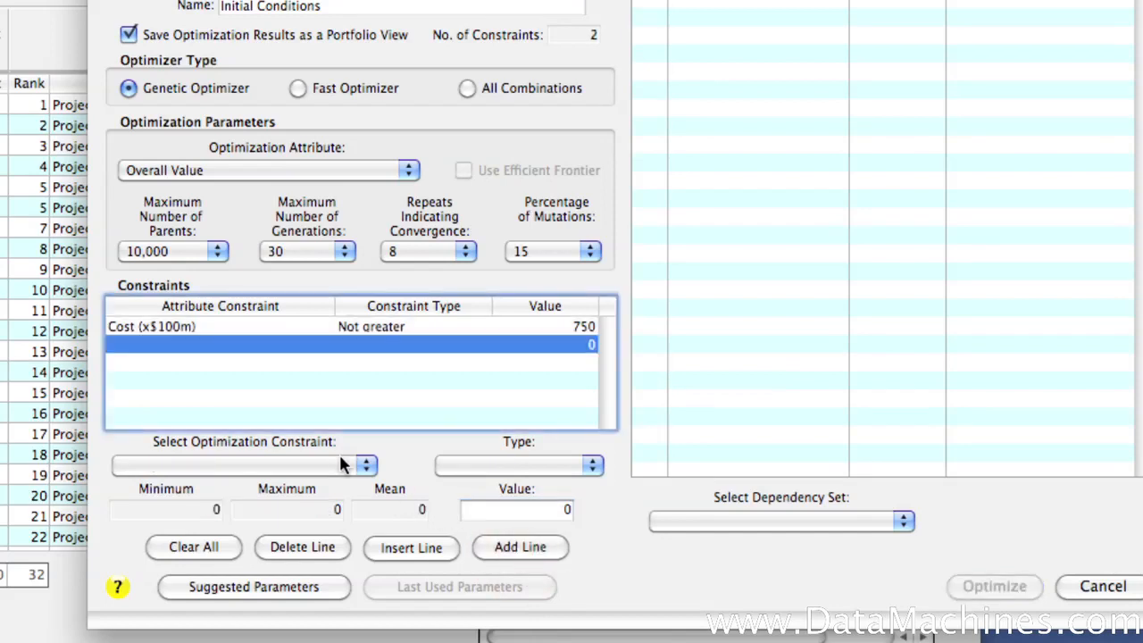
pyautogui.click(365, 464)
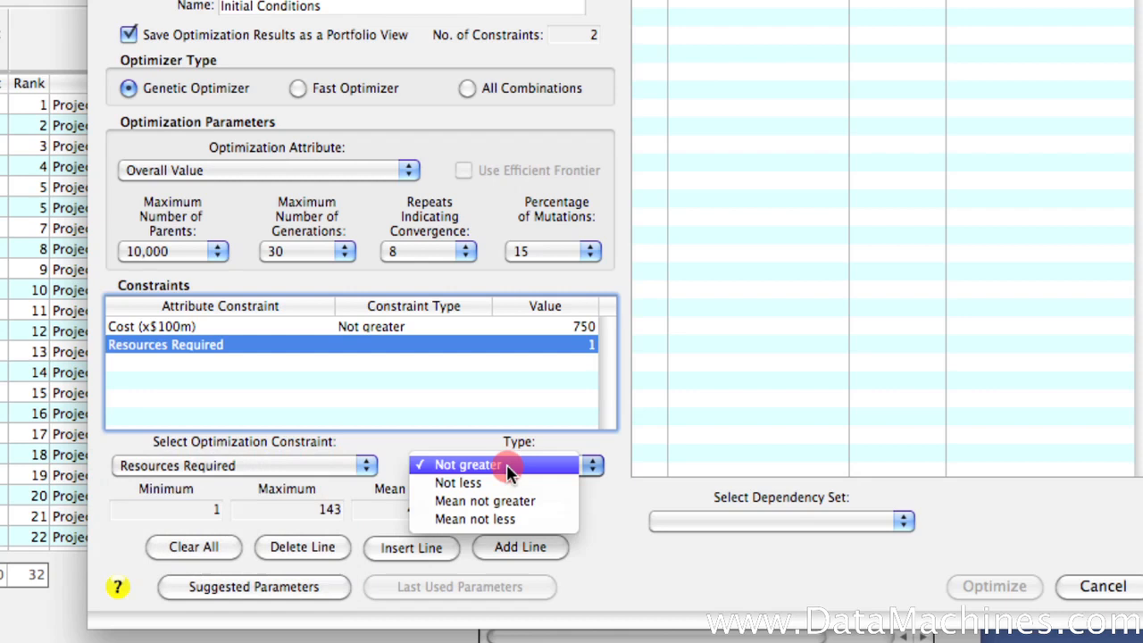
pyautogui.click(457, 464)
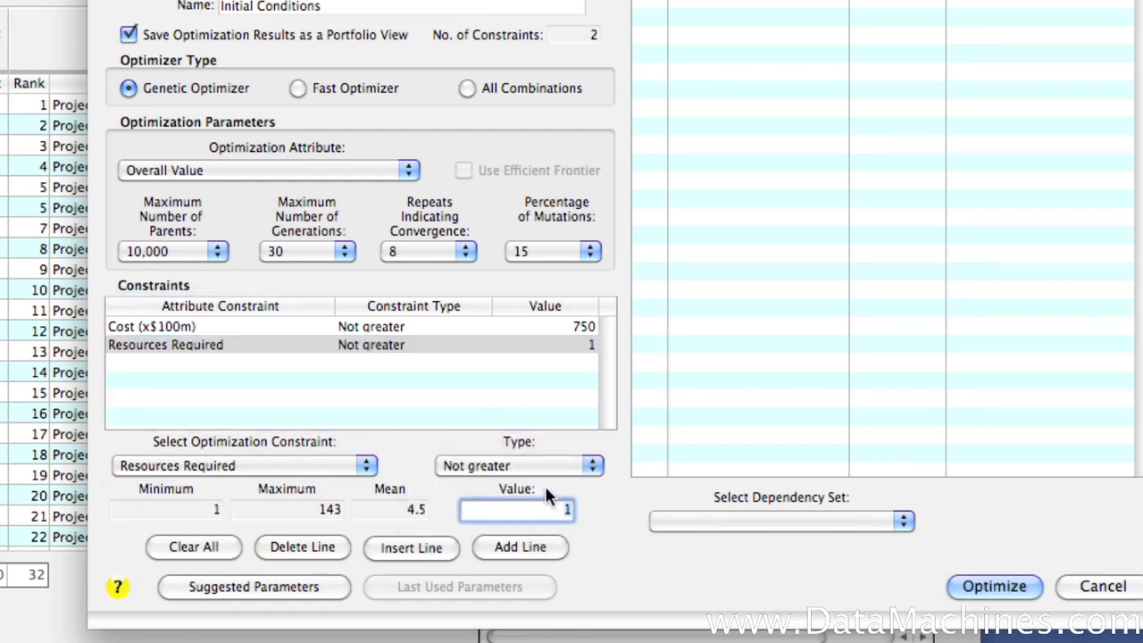
pyautogui.write('90')
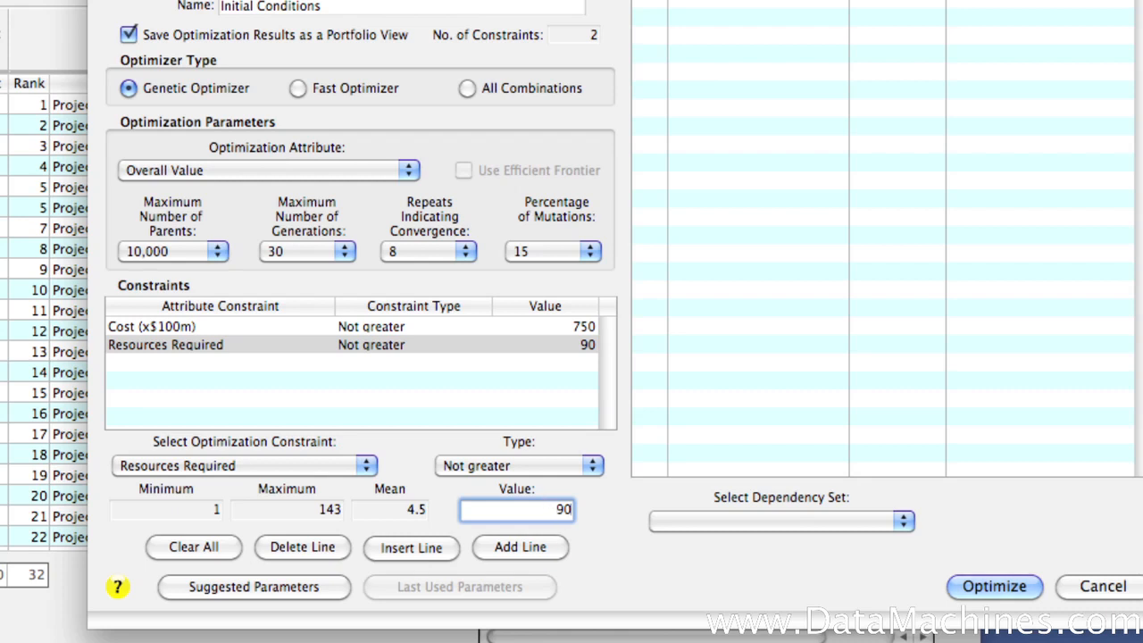
pyautogui.moveTo(600, 575)
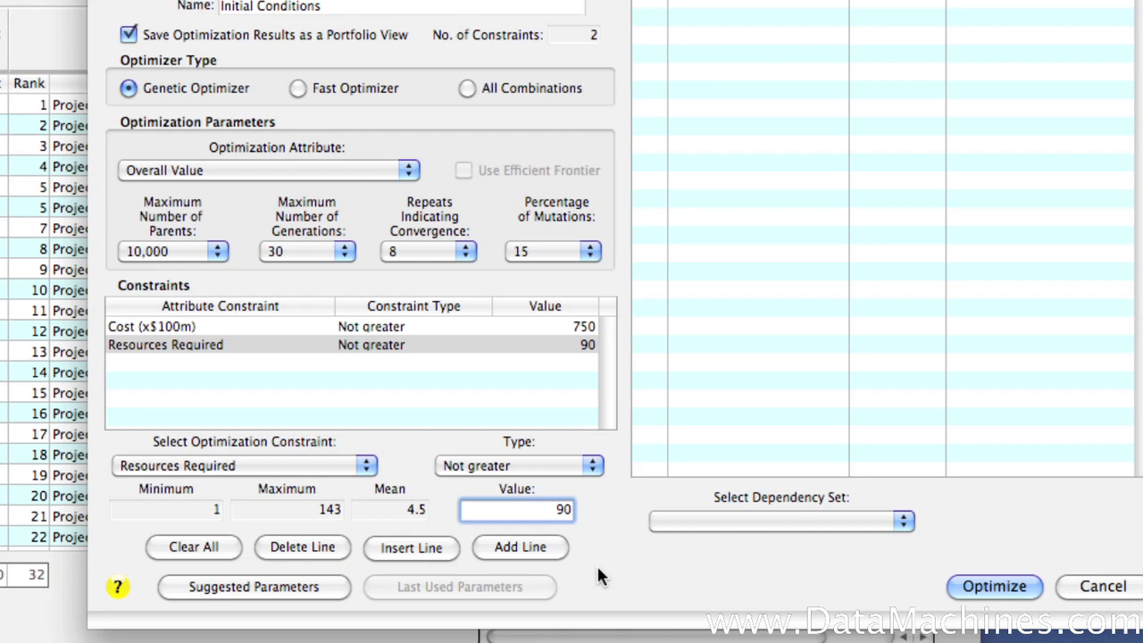
pyautogui.click(521, 547)
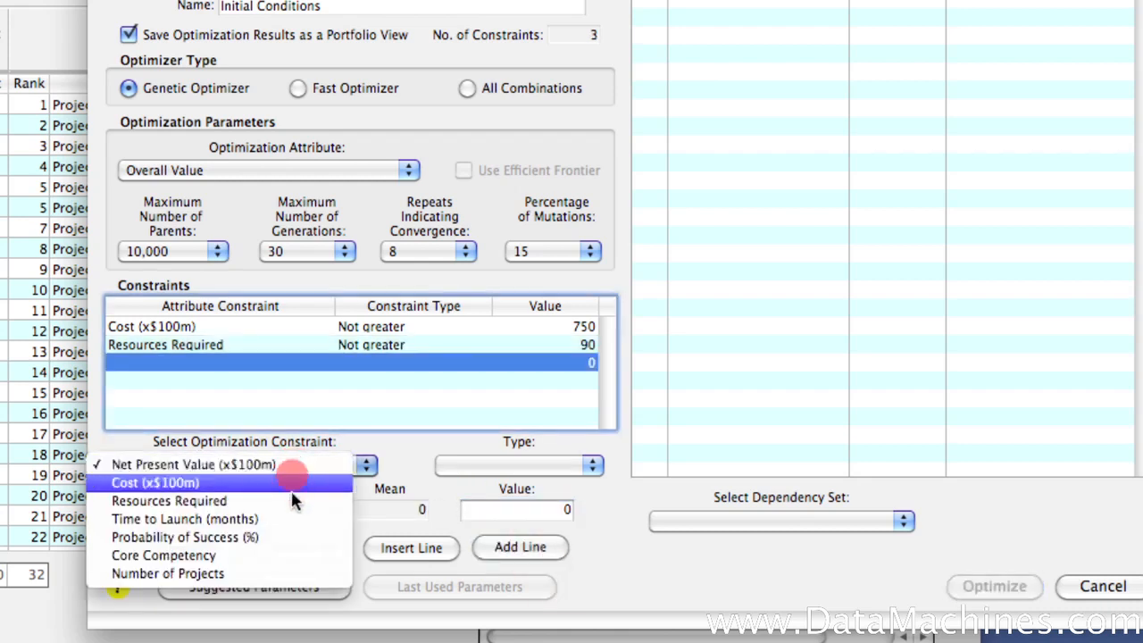
# Step: Make the third constraint mean Probability of Success not less than 60, then add a fourth line
pyautogui.click(185, 535)
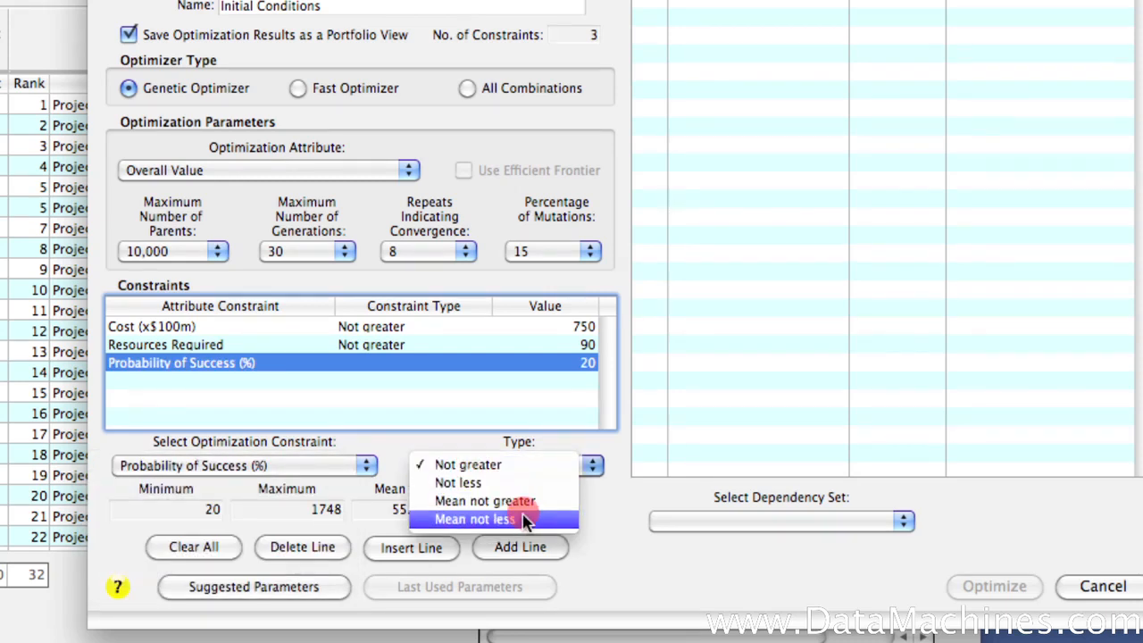
pyautogui.click(475, 518)
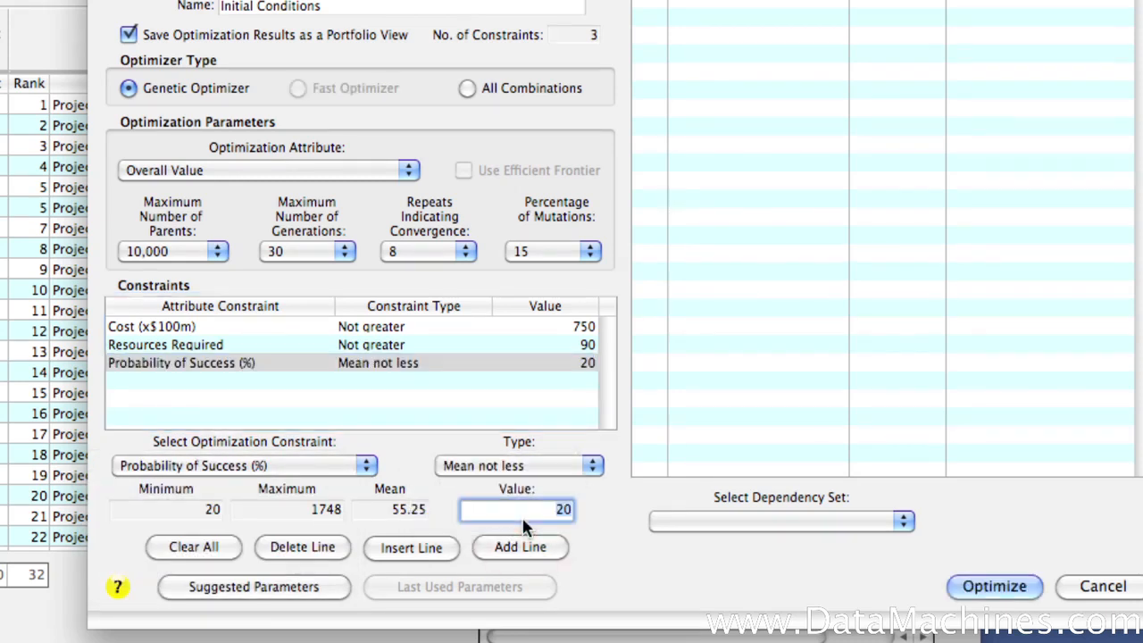
pyautogui.write('6')
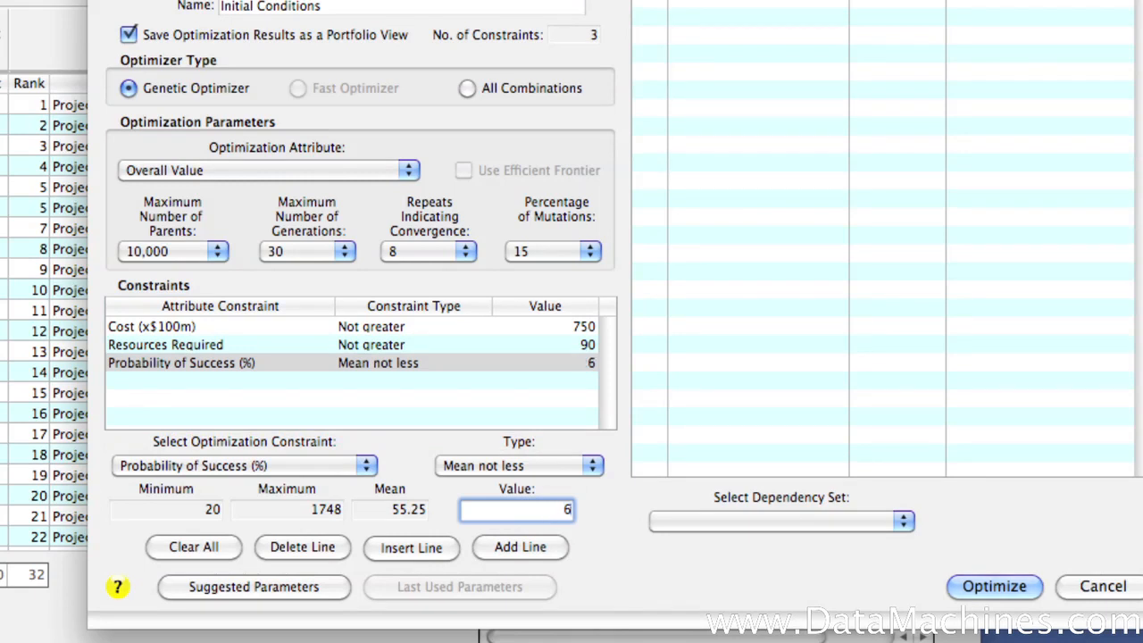
pyautogui.write('0')
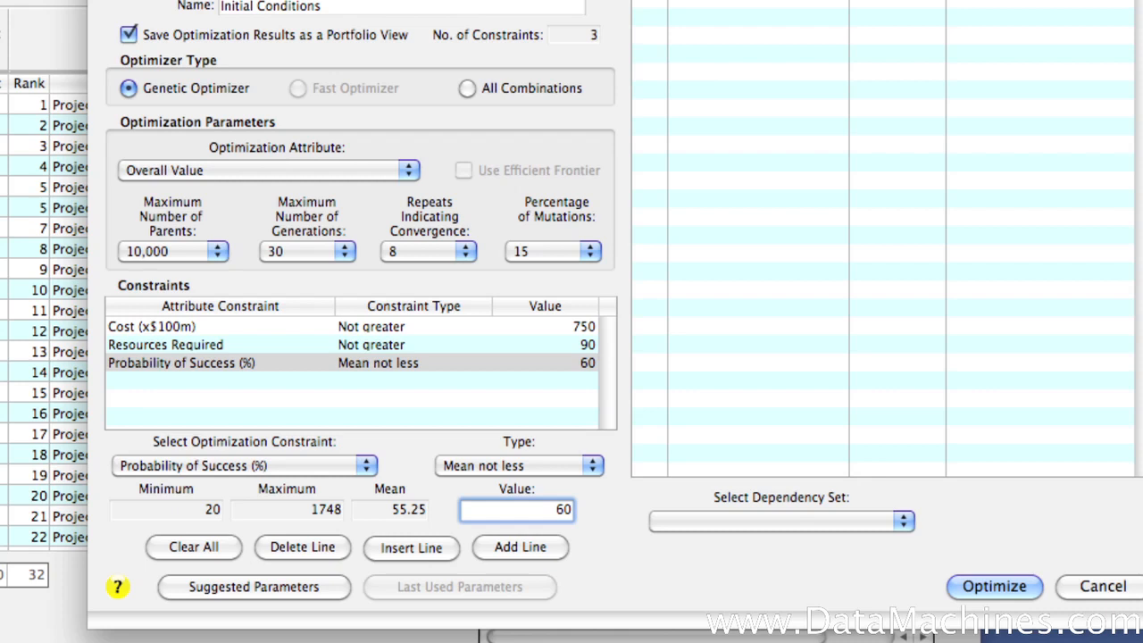
pyautogui.moveTo(618, 570)
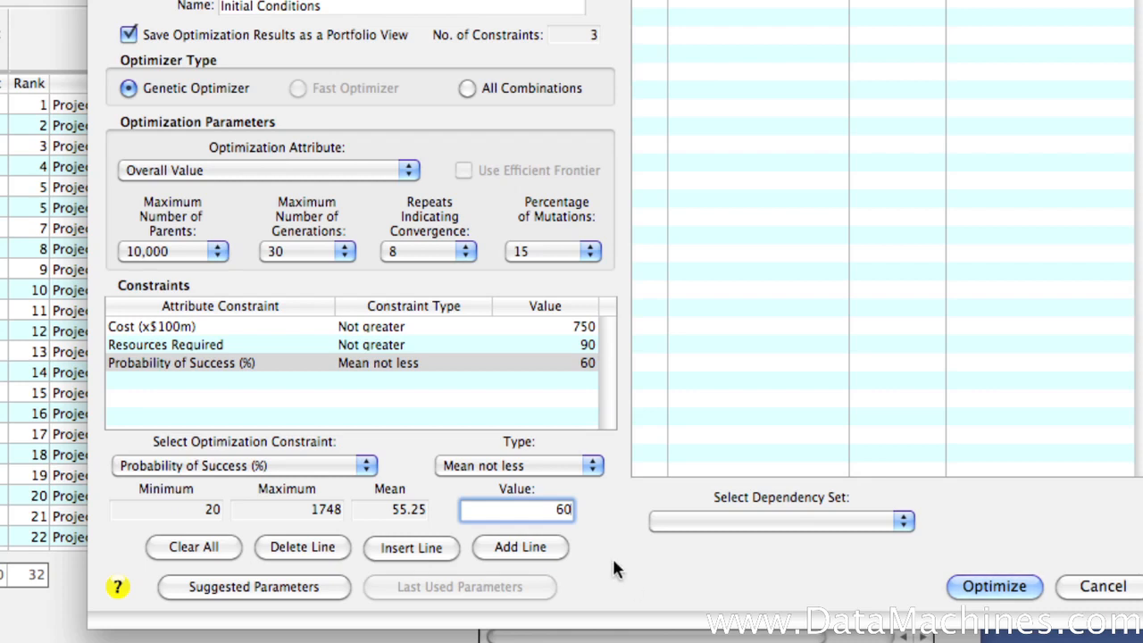
pyautogui.click(520, 546)
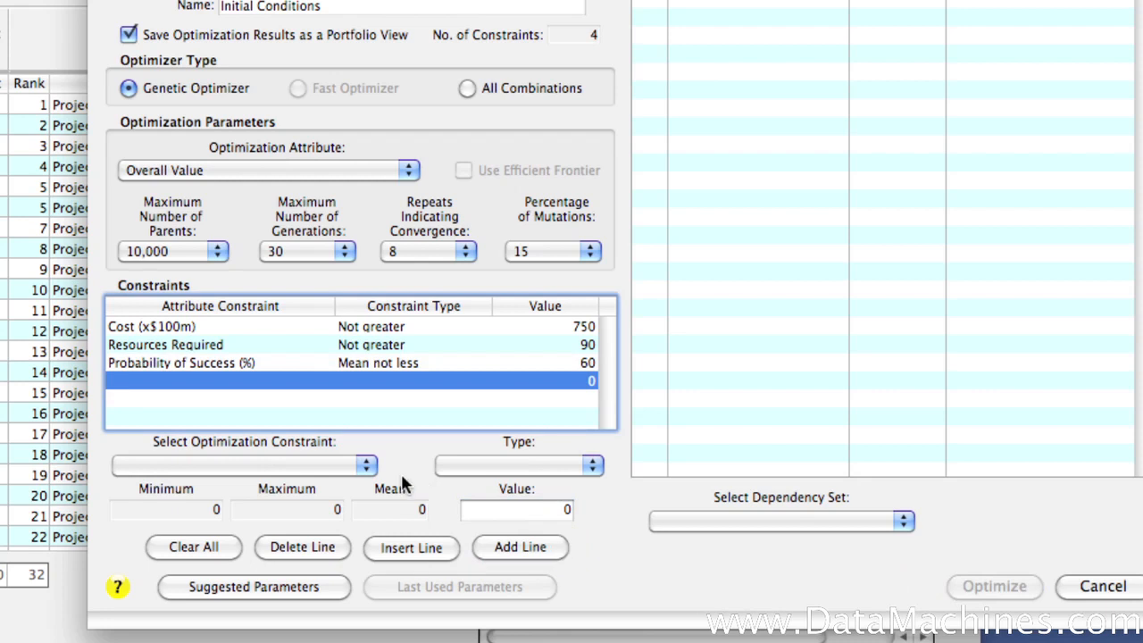
# Step: Make the fourth constraint mean Time to Launch (months) not greater than 12, dependency set None
pyautogui.click(365, 465)
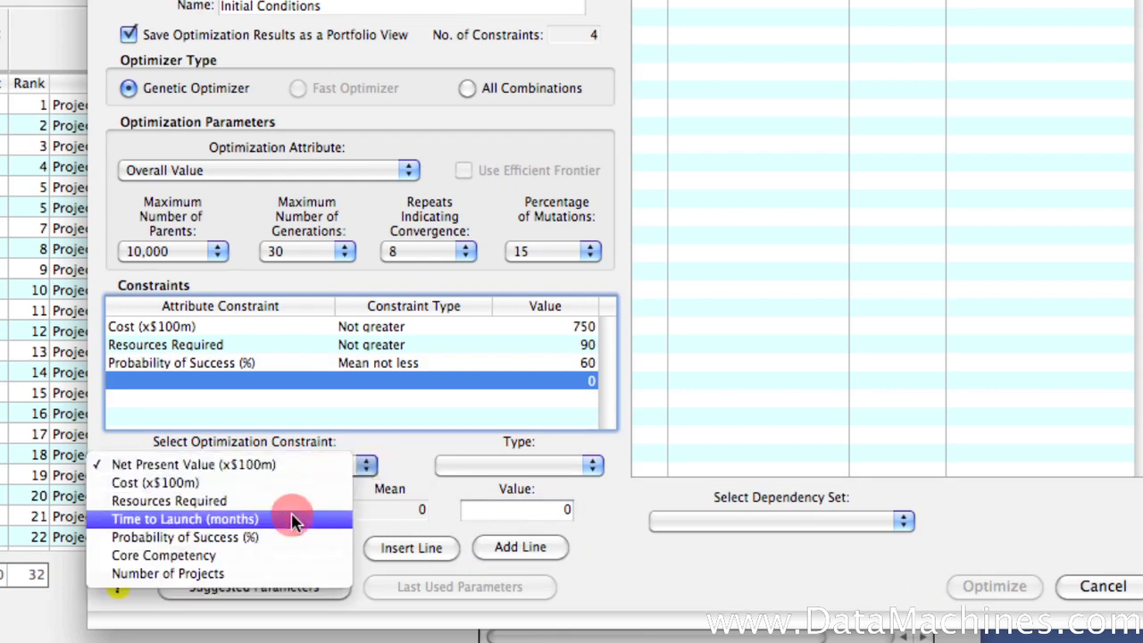
pyautogui.click(185, 517)
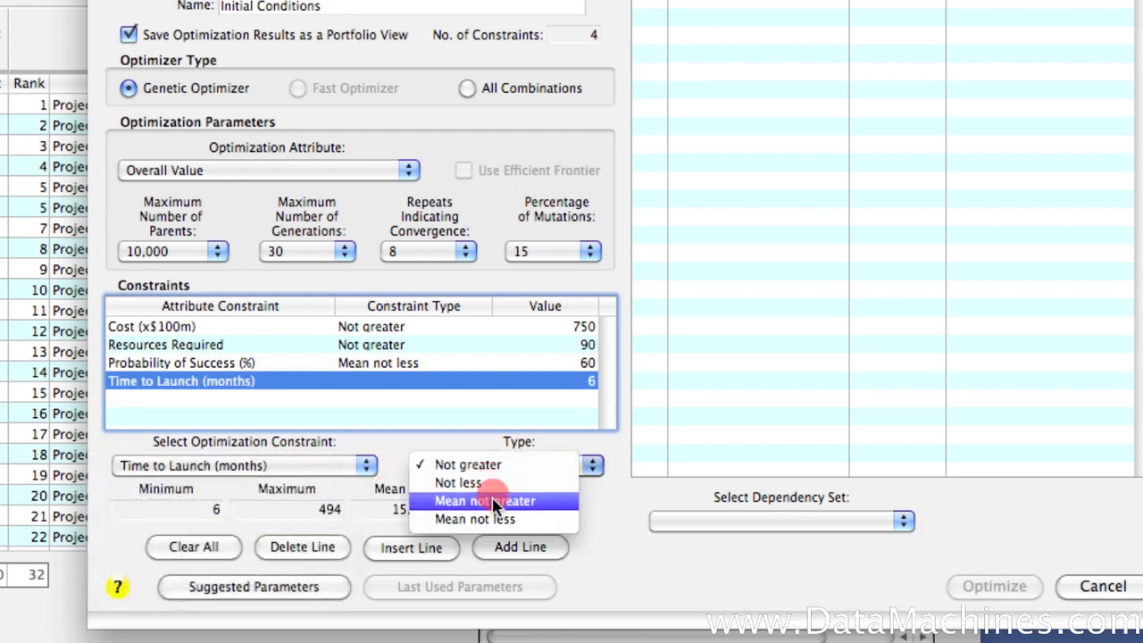
pyautogui.click(484, 500)
pyautogui.write('12')
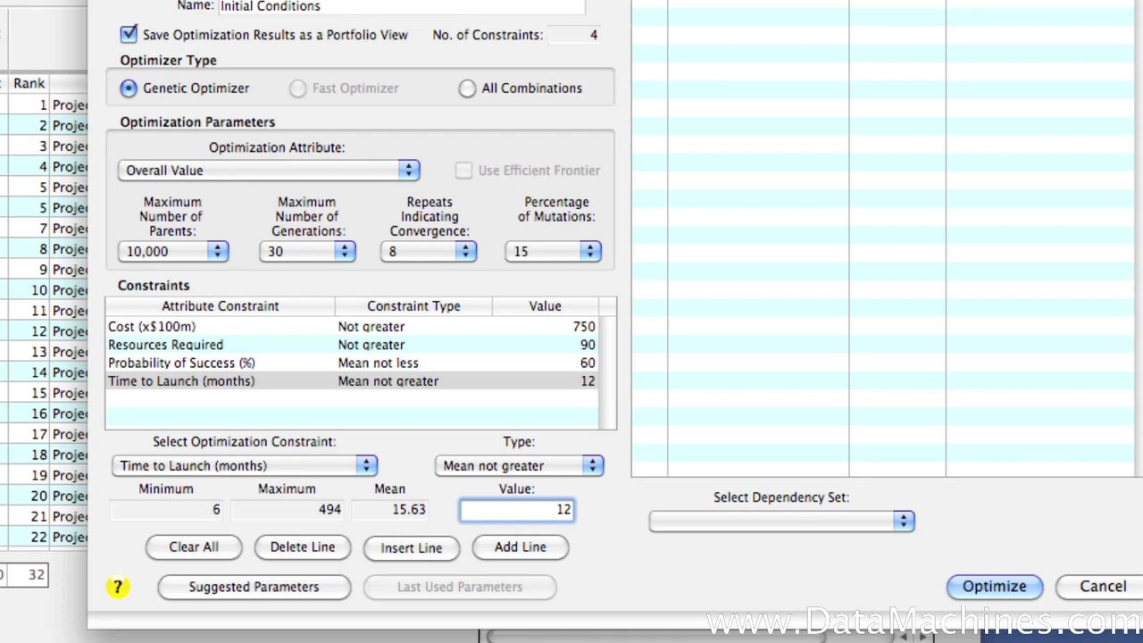
pyautogui.moveTo(661, 586)
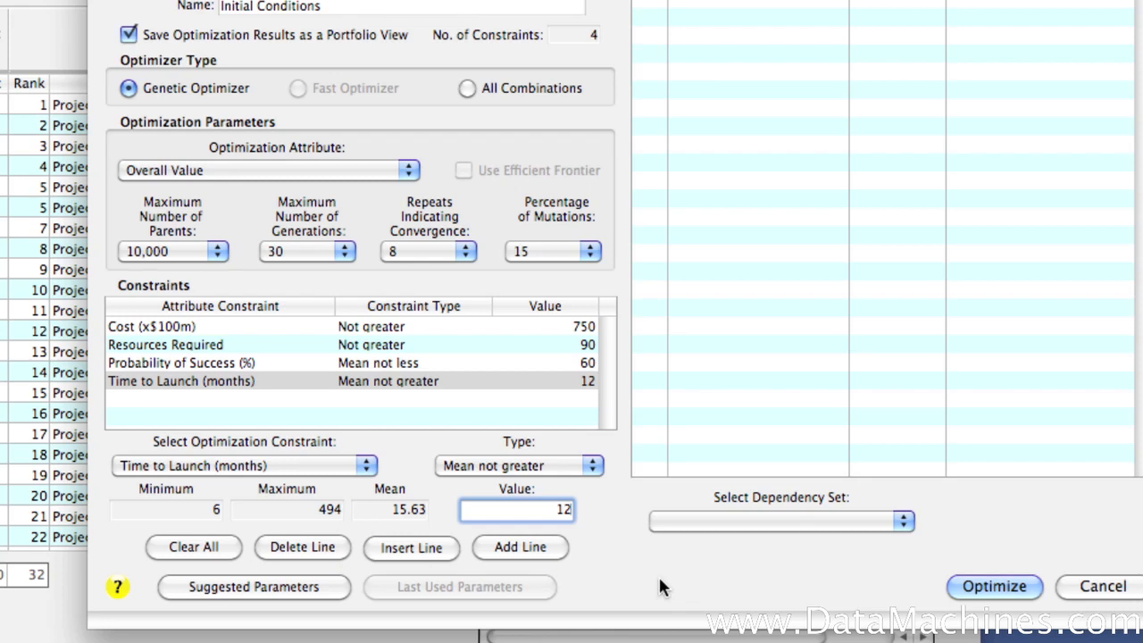
pyautogui.moveTo(722, 532)
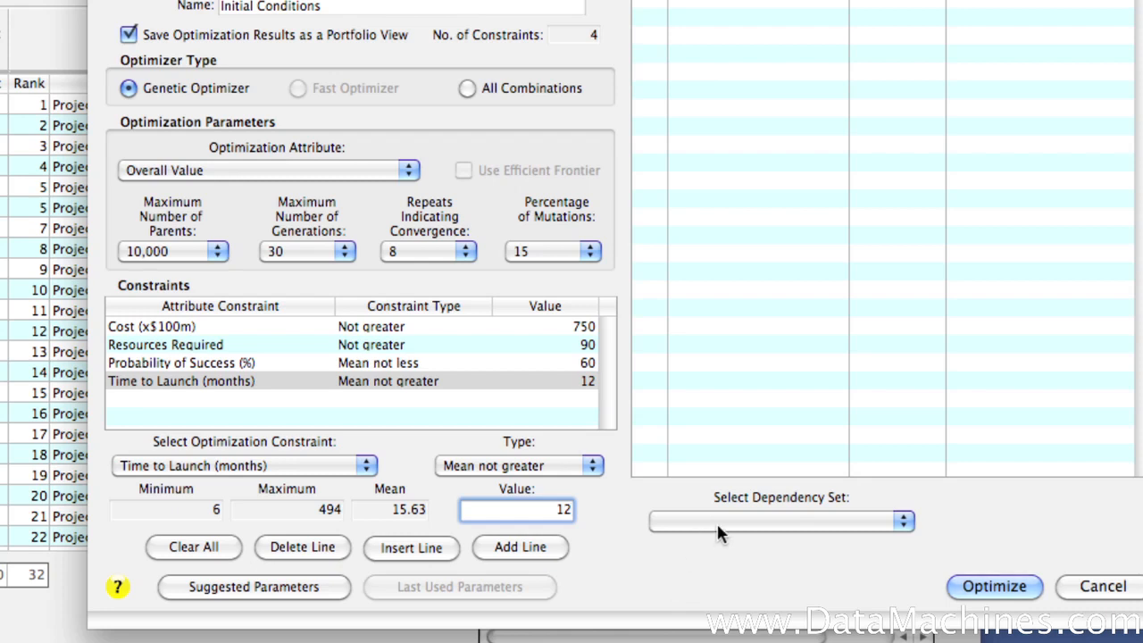
pyautogui.click(902, 521)
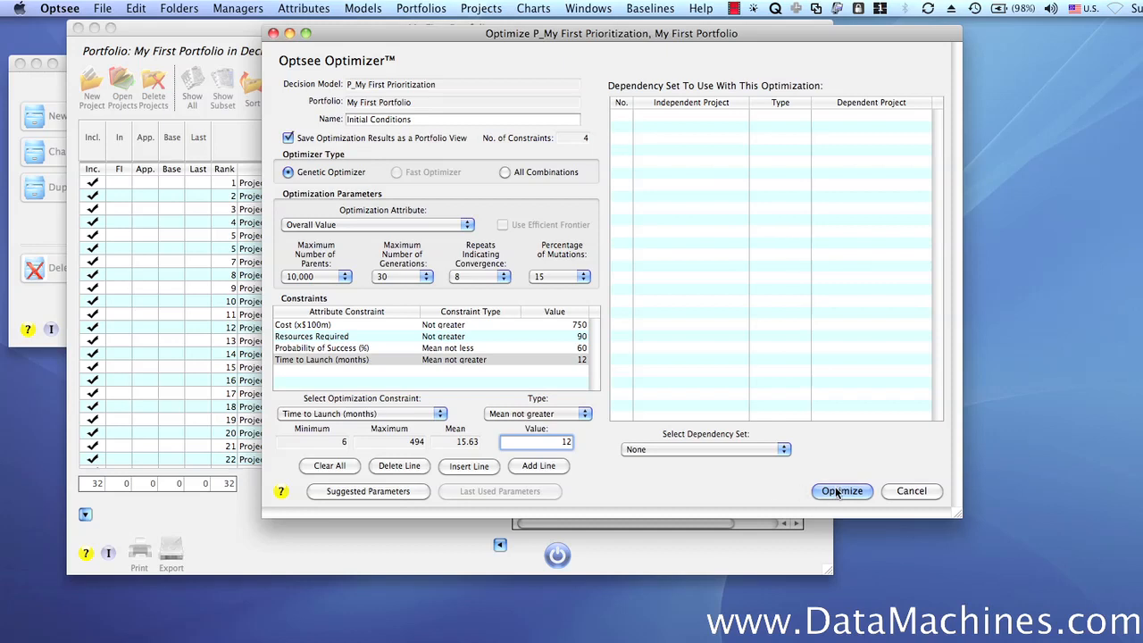
# Step: Run the Initial Conditions optimization with its four constraints
pyautogui.click(840, 489)
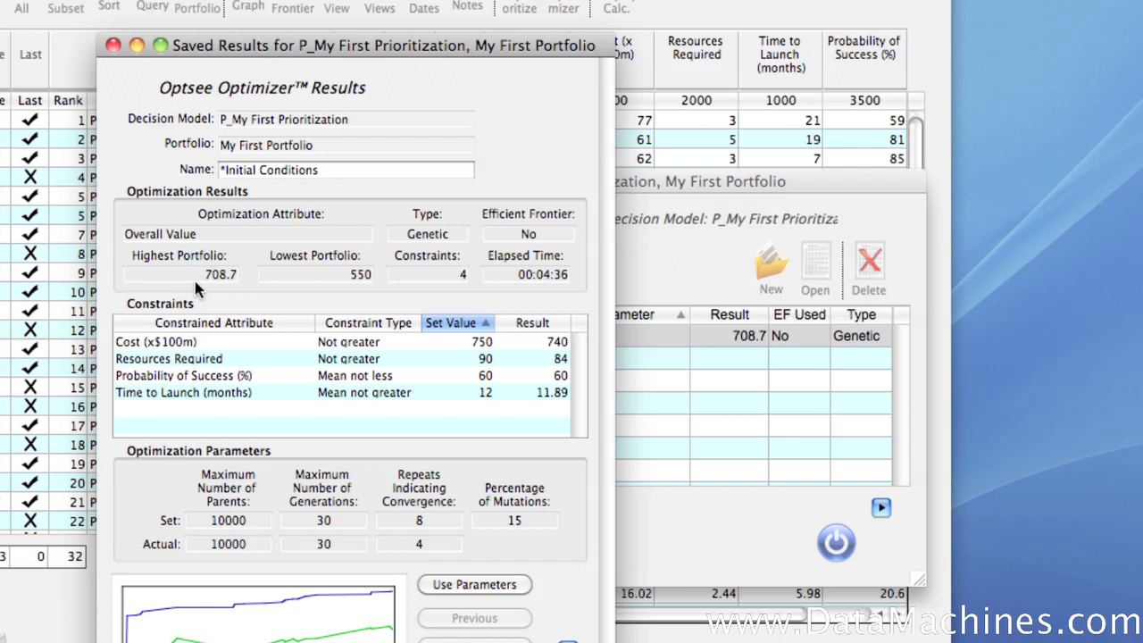
pyautogui.moveTo(575, 357)
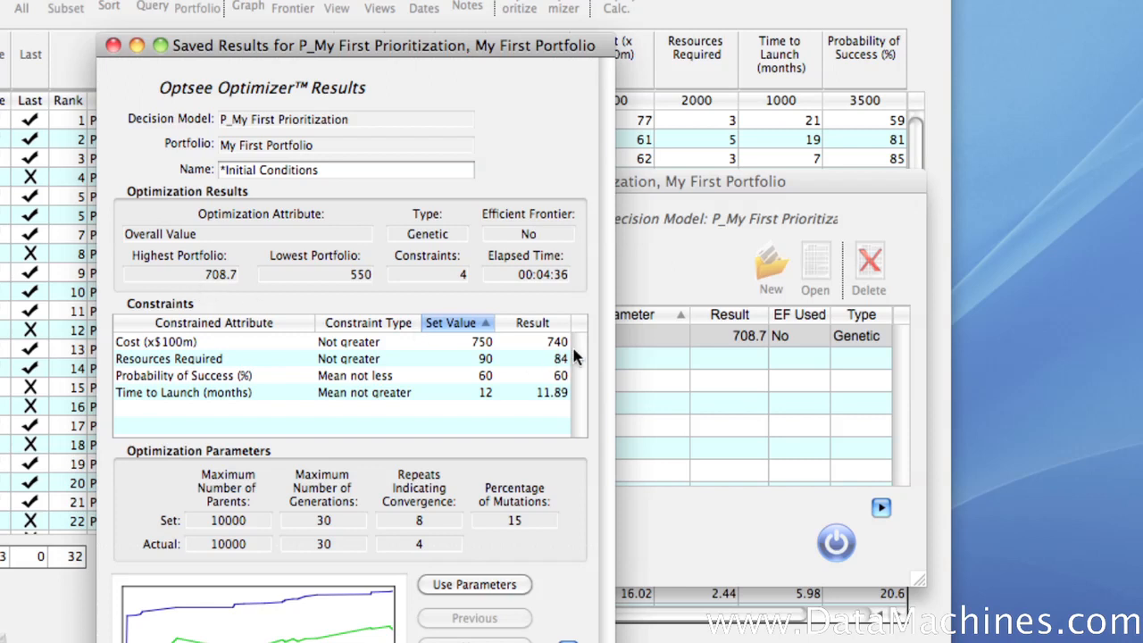
pyautogui.moveTo(575, 346)
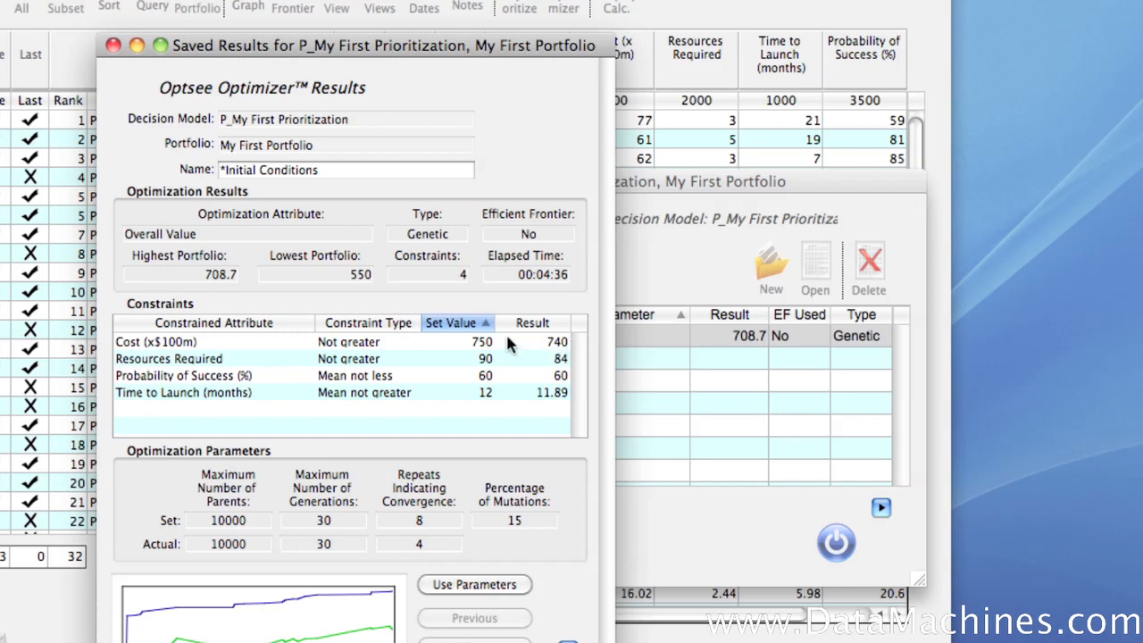
pyautogui.moveTo(578, 364)
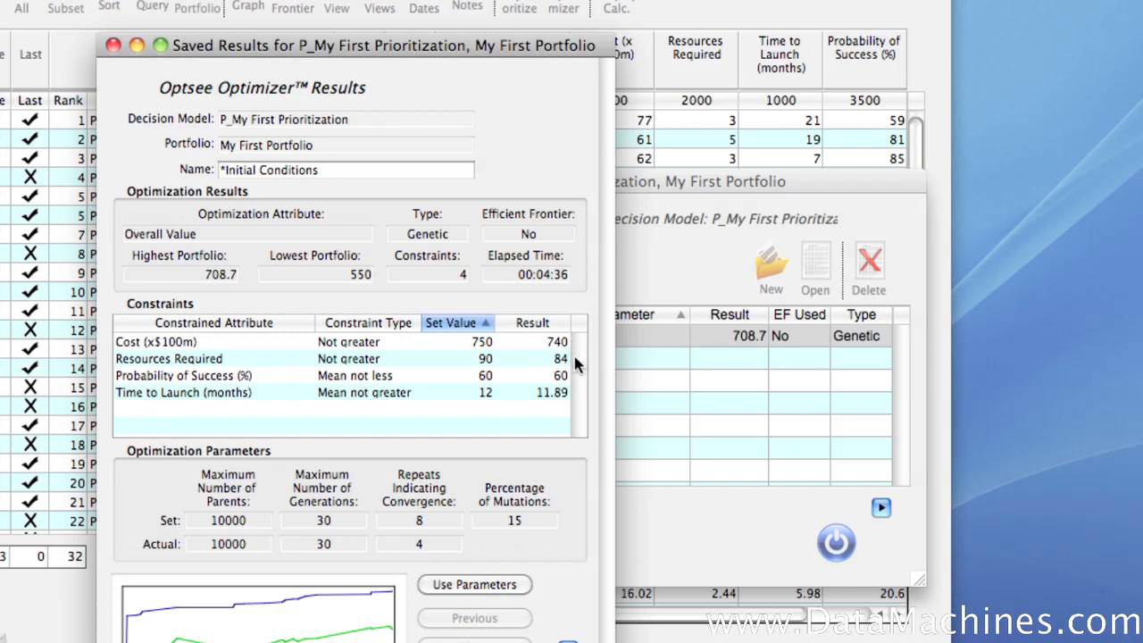
pyautogui.moveTo(502, 361)
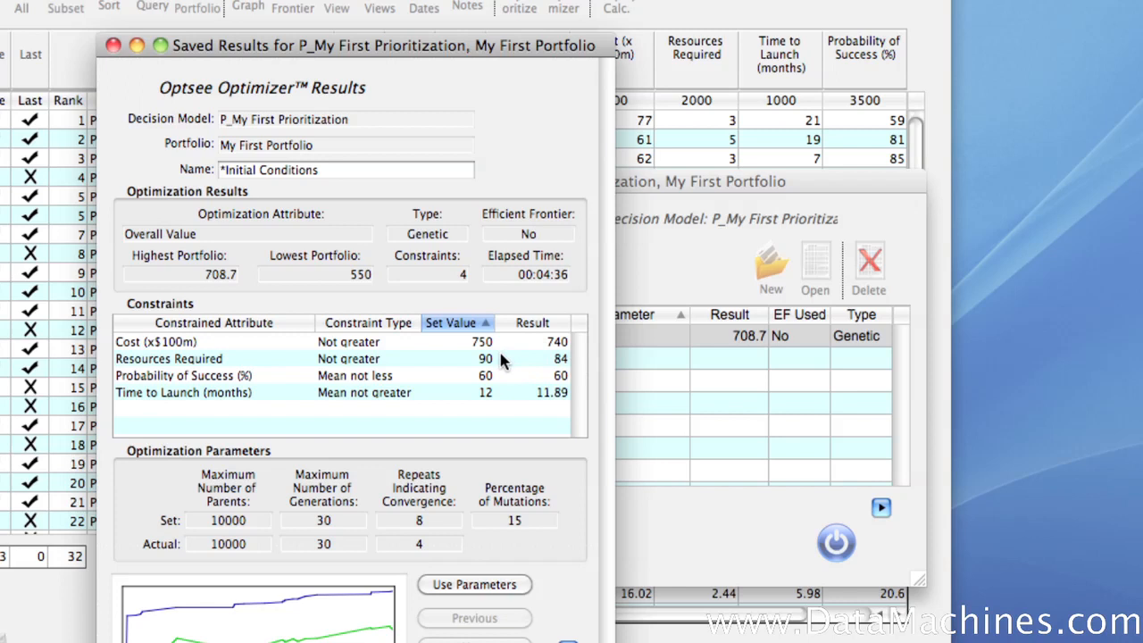
pyautogui.moveTo(575, 384)
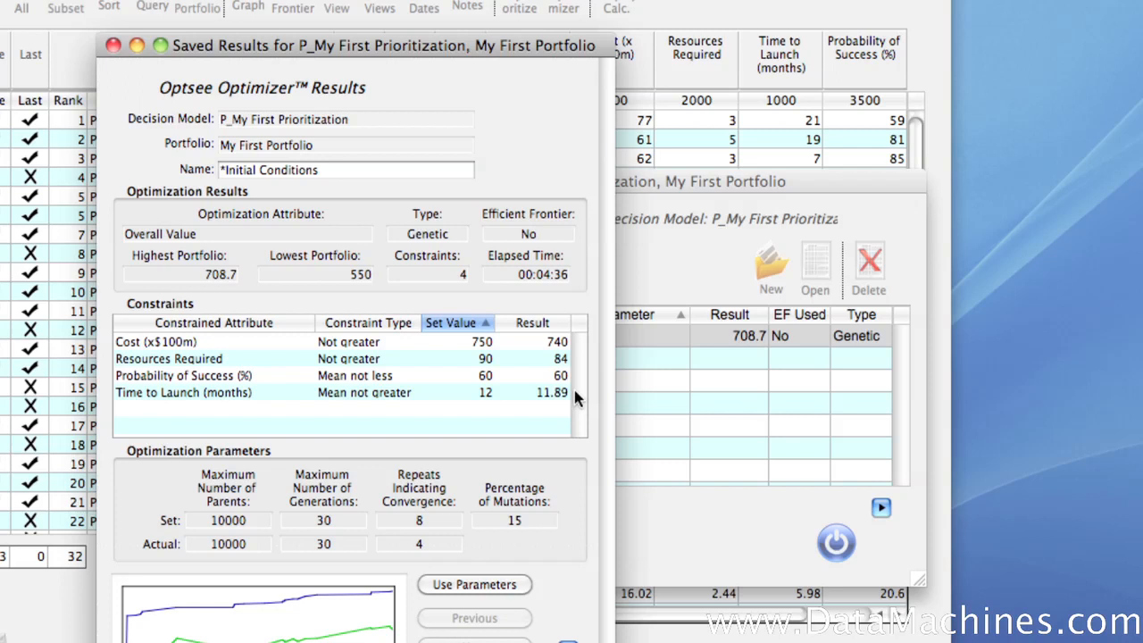
pyautogui.moveTo(578, 438)
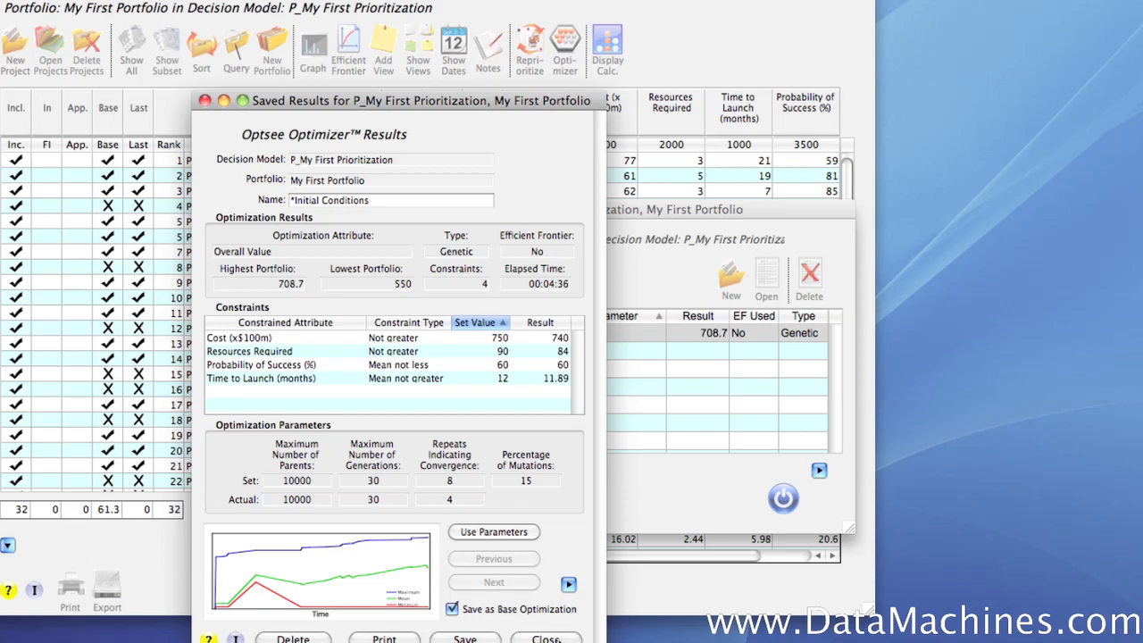
# Step: Close the Saved Results window, widen the Optimizations list, then close it
pyautogui.click(546, 637)
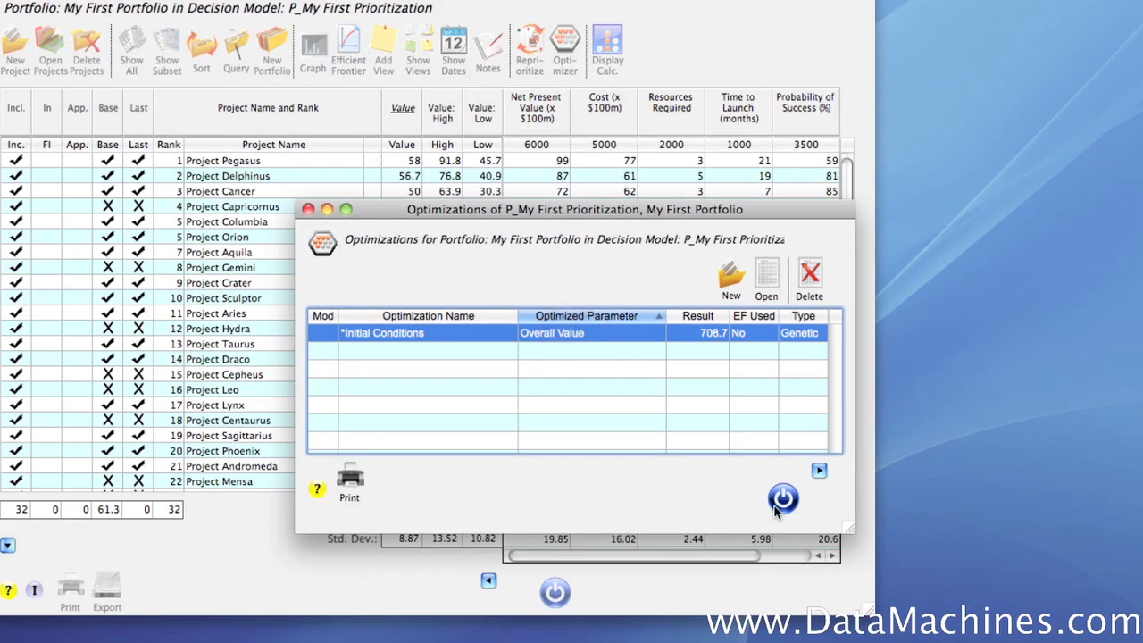
pyautogui.click(817, 472)
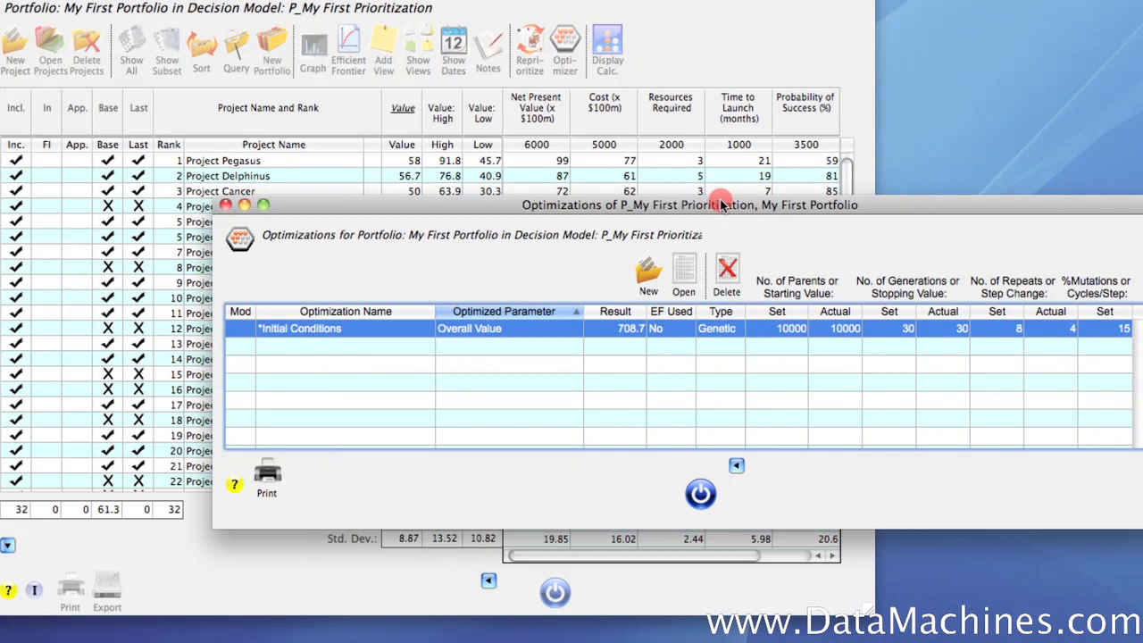
pyautogui.moveTo(689, 339)
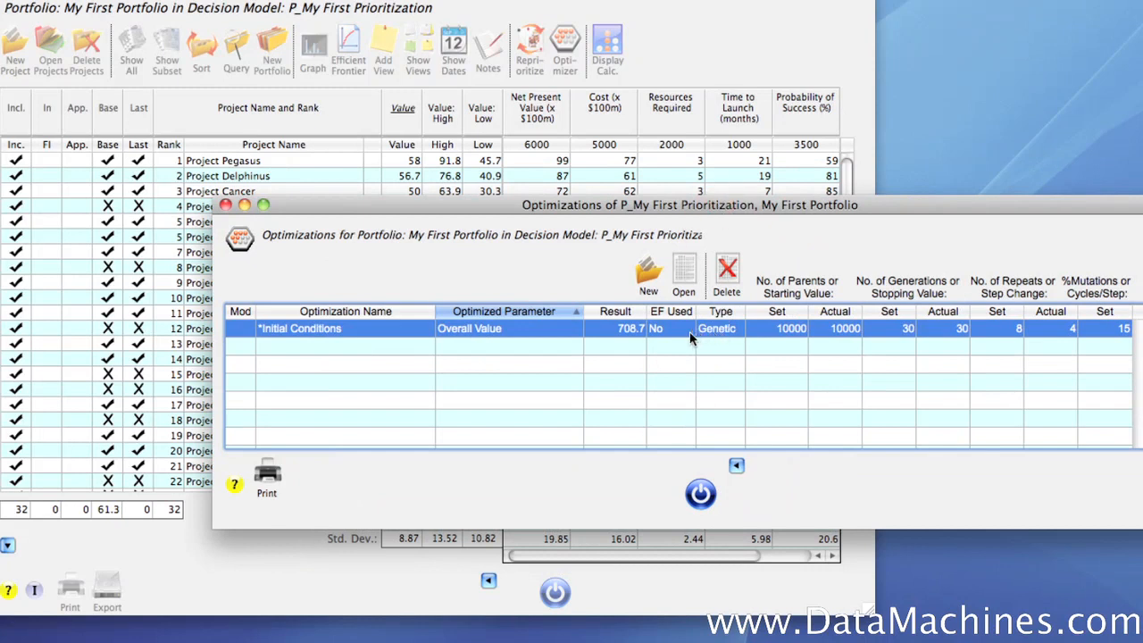
pyautogui.moveTo(813, 341)
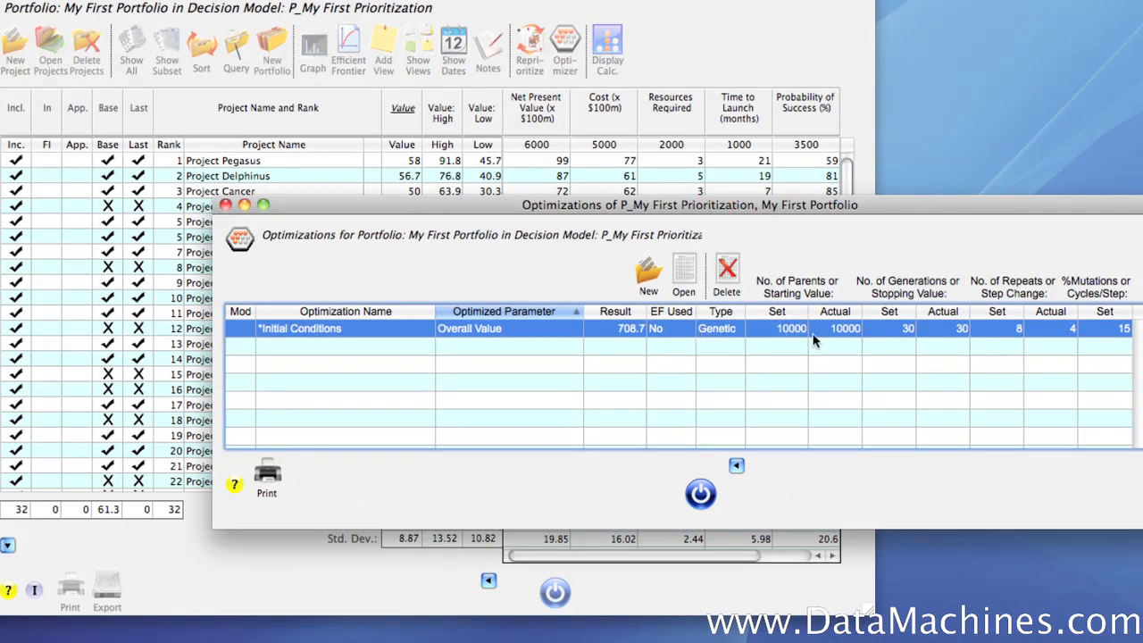
pyautogui.moveTo(849, 343)
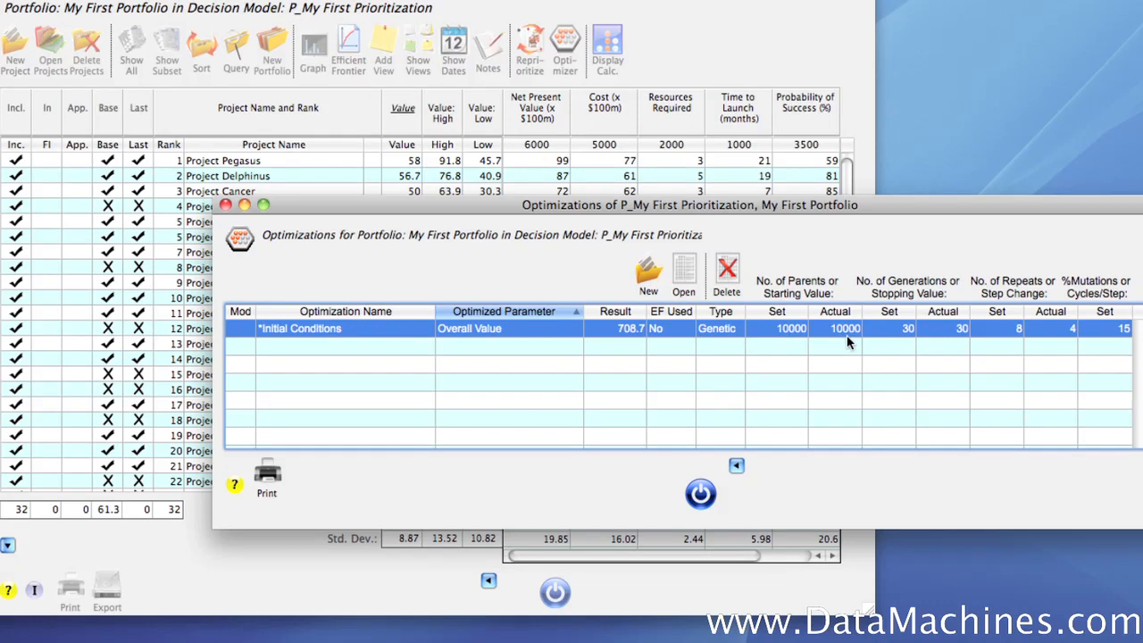
pyautogui.moveTo(700, 493)
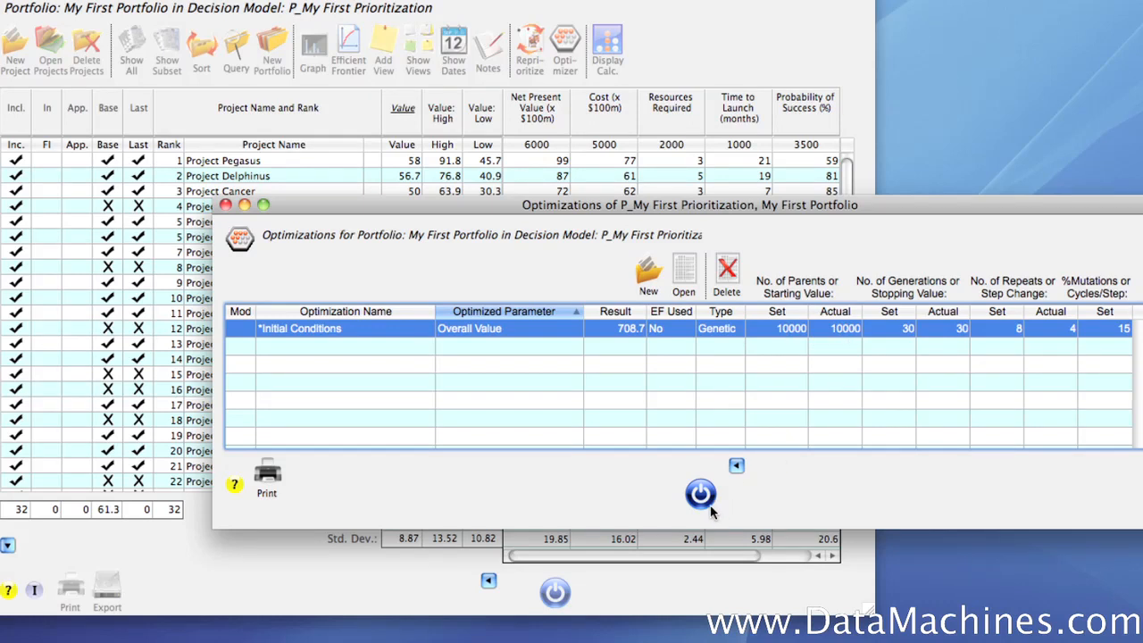
pyautogui.click(700, 495)
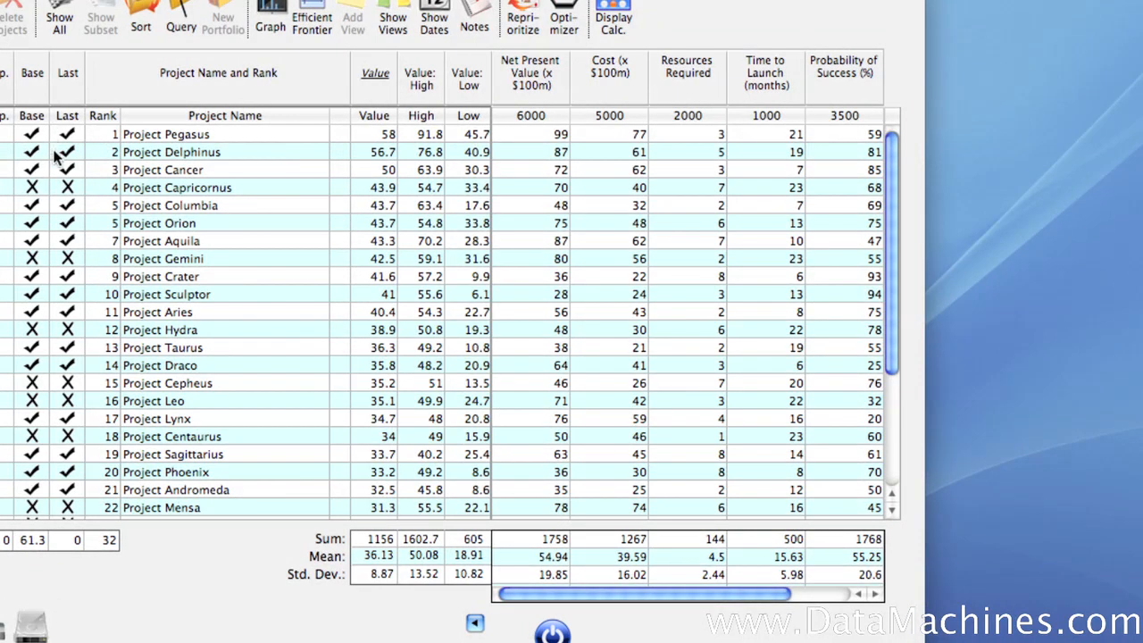
pyautogui.moveTo(50, 196)
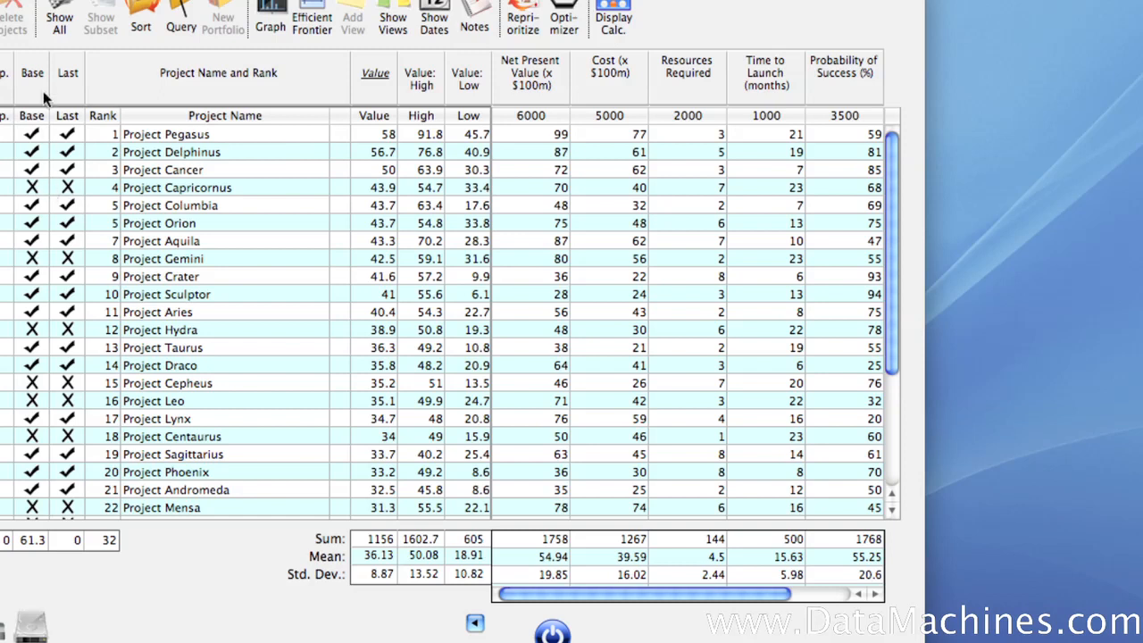
# Step: Sort by Base inclusion and show only the 18 selected projects totalling 708.7 value
pyautogui.click(32, 71)
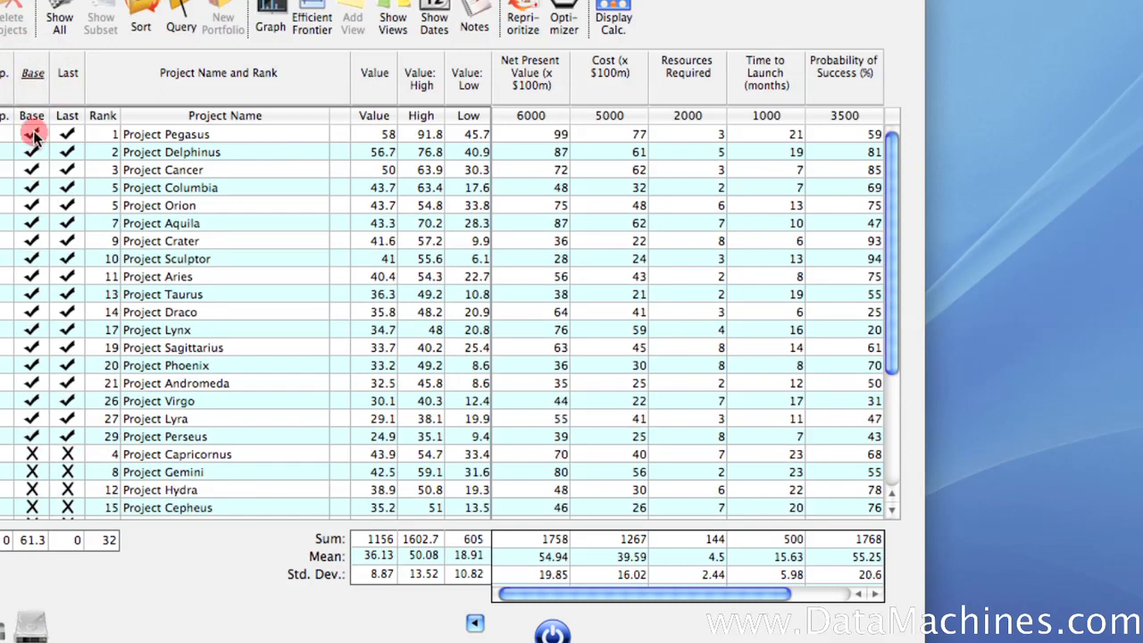
pyautogui.click(32, 134)
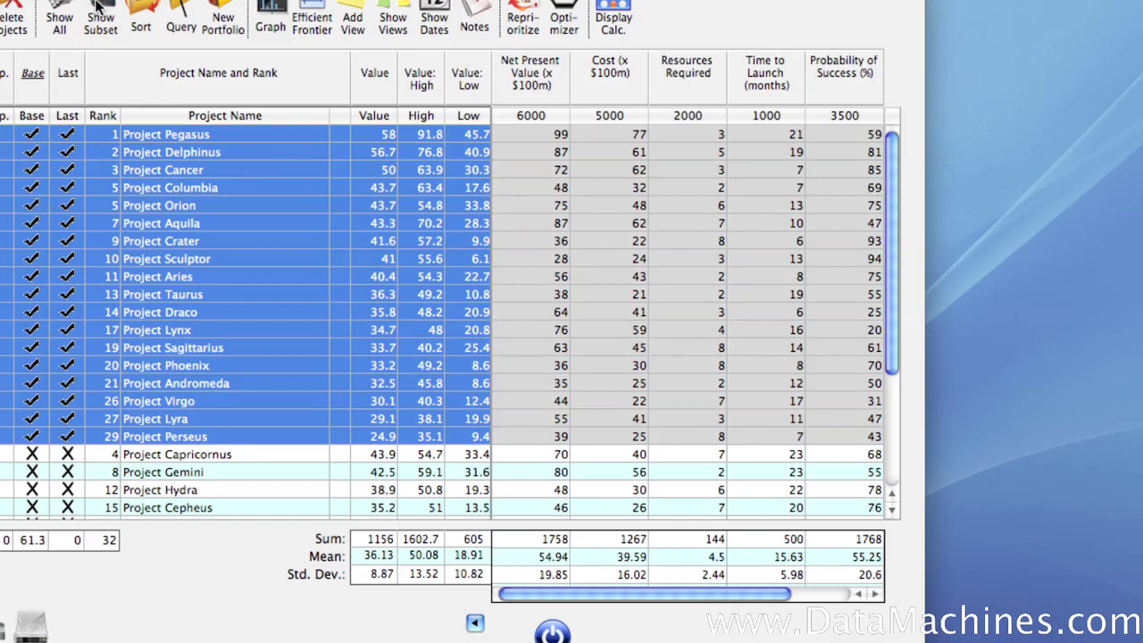
pyautogui.click(100, 18)
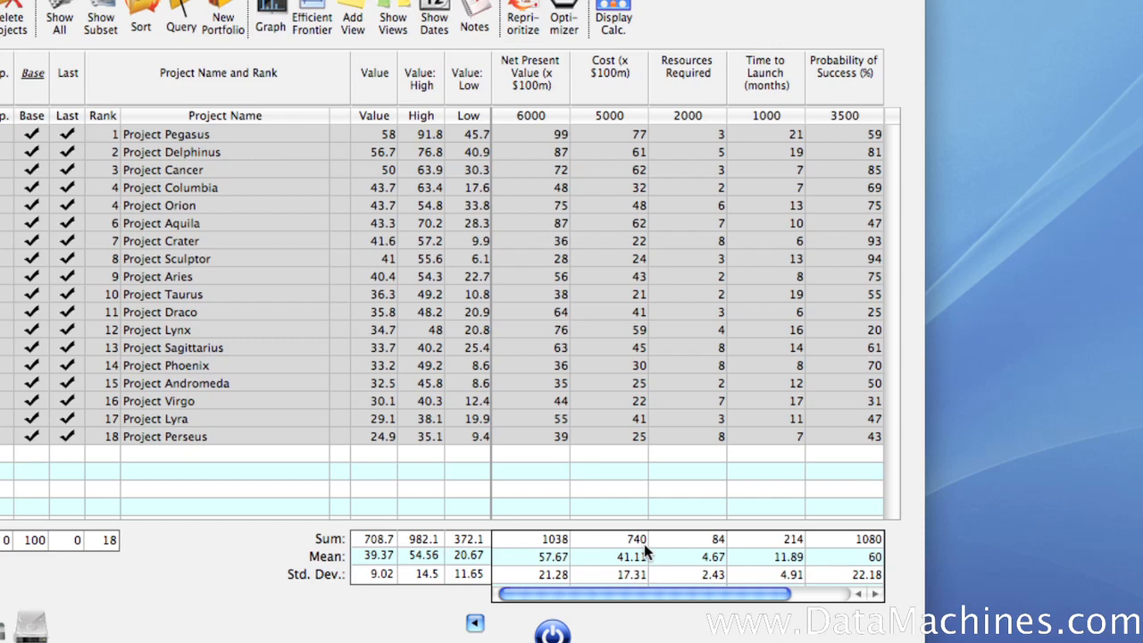
pyautogui.moveTo(282, 489)
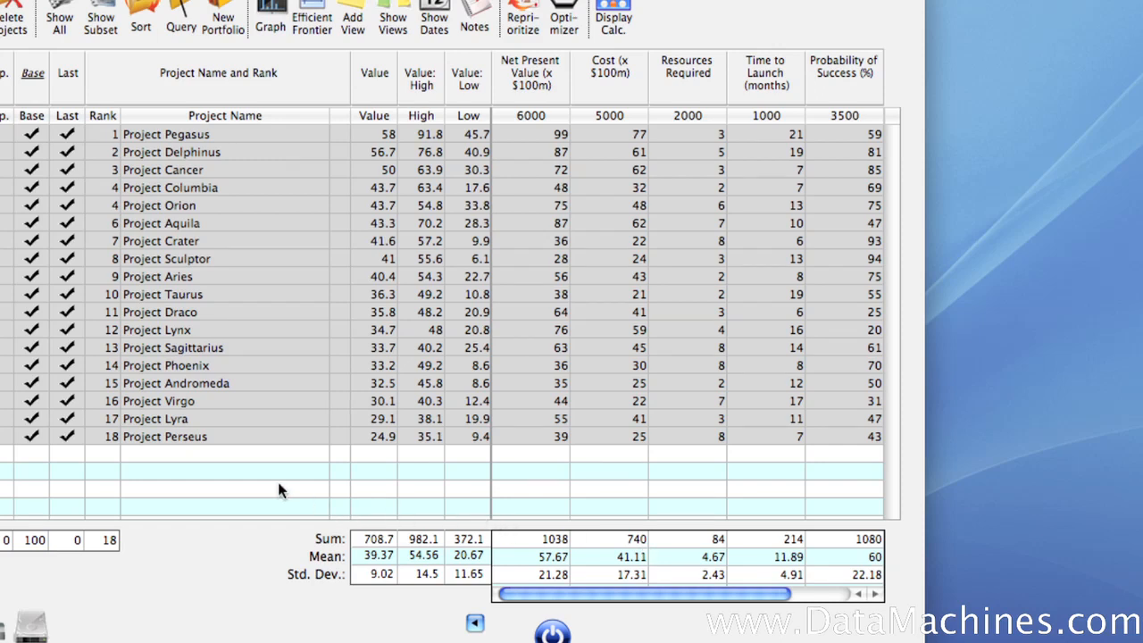